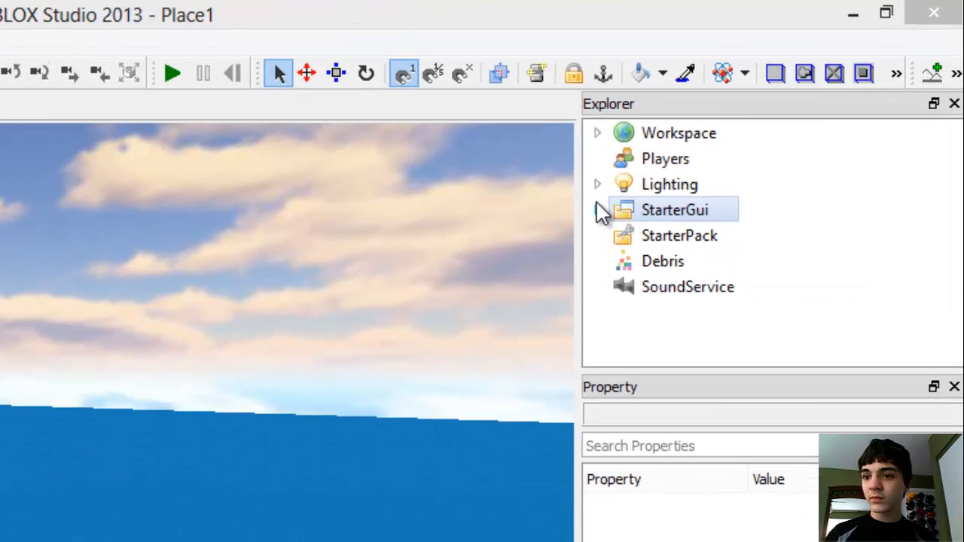
Expand StarterGui and inspect the Frame's Position and full property list.
click(596, 210)
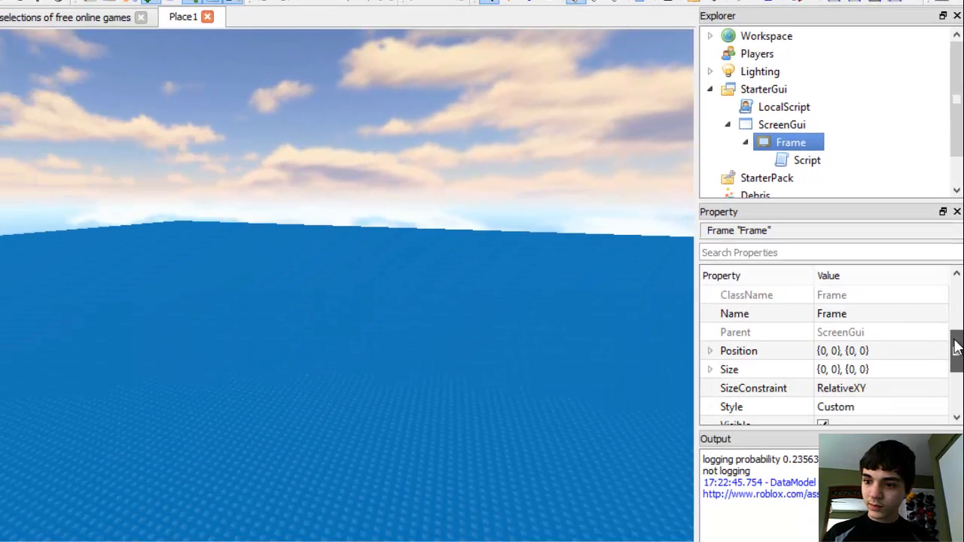
click(844, 350)
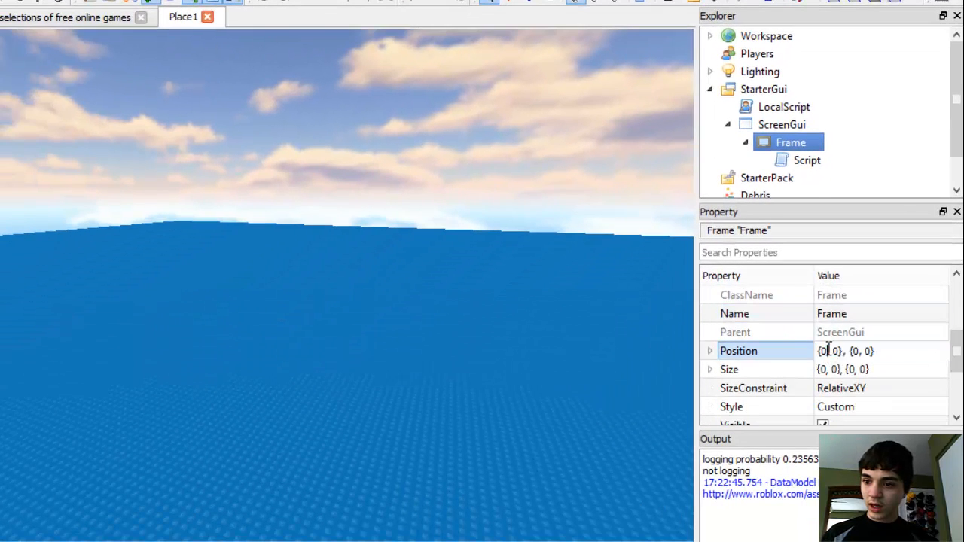
click(791, 143)
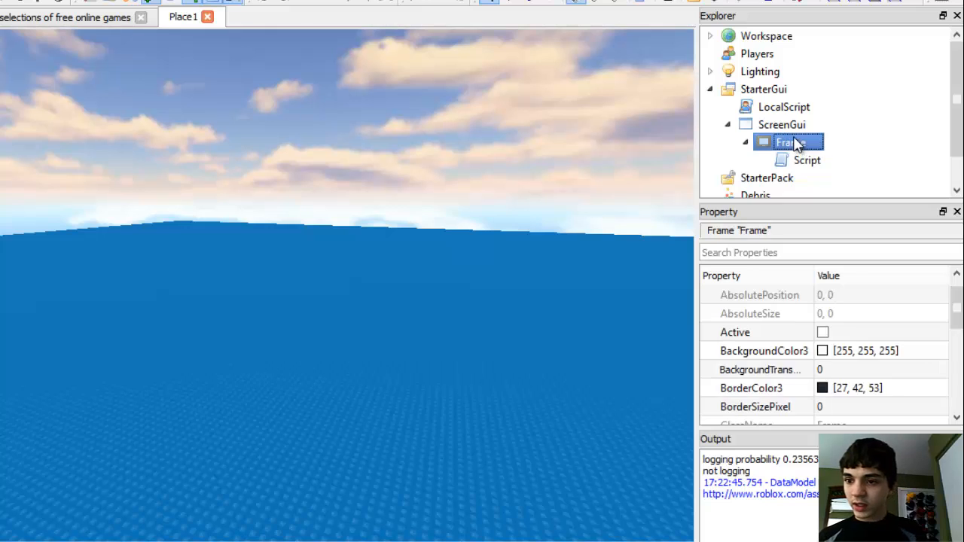
Select the ScreenGui holding the new TextButton and review the TextButton's properties.
click(782, 124)
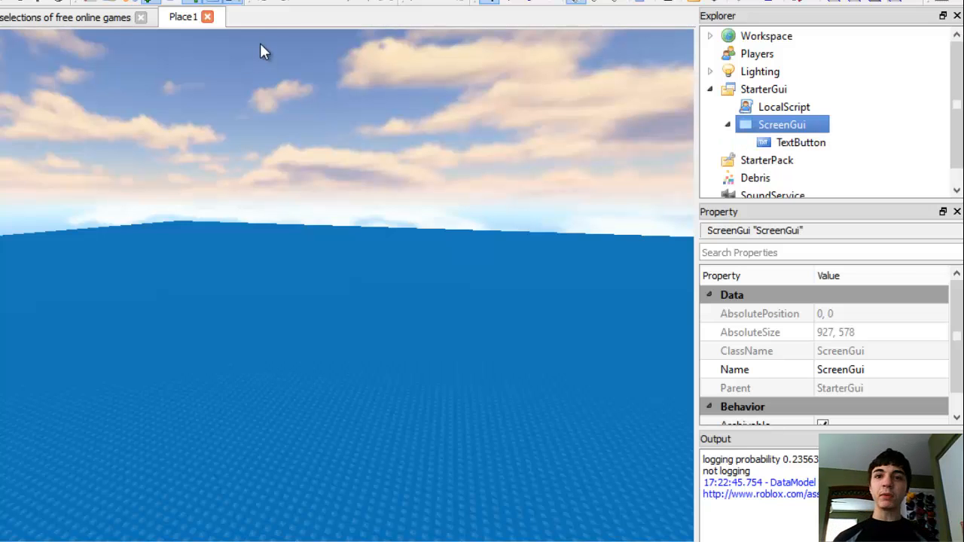
click(800, 141)
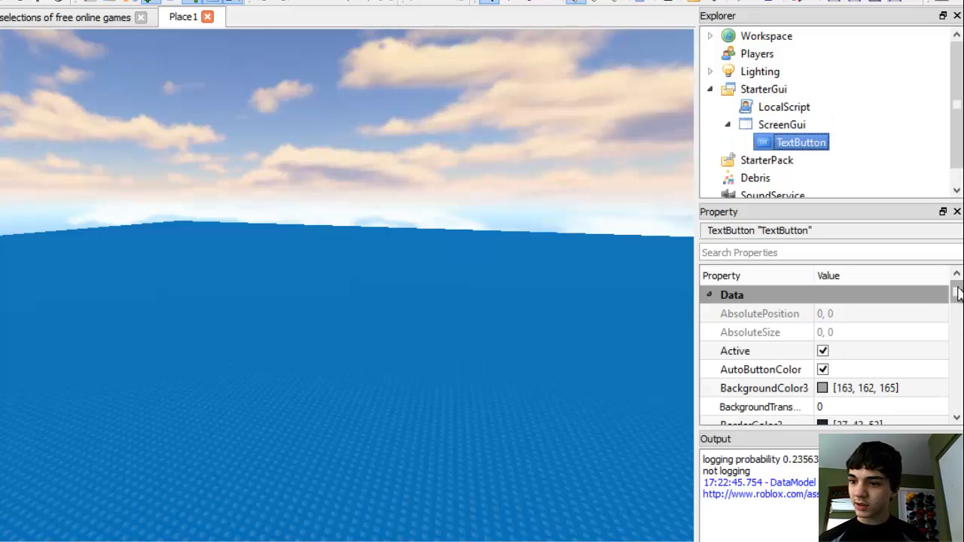
scroll(down, 3)
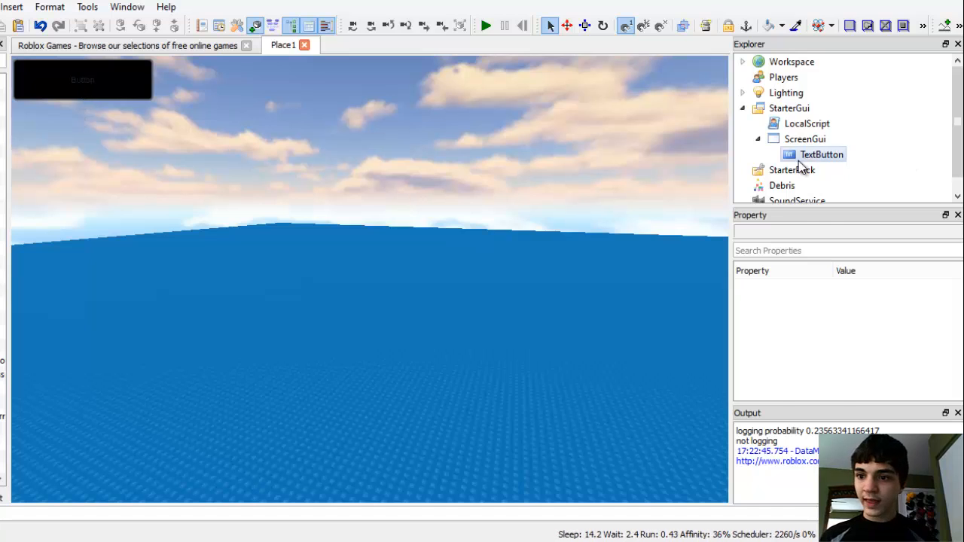
Replace print 'Hello world!' with script.Parent.MouseButton1Click:connect(function() ... end).
click(822, 154)
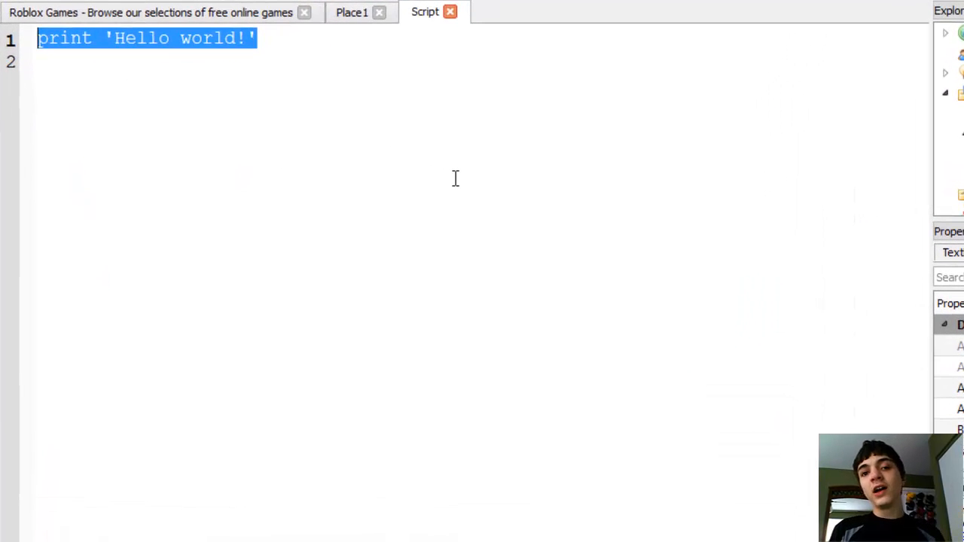
text(script.Parent.Mouse)
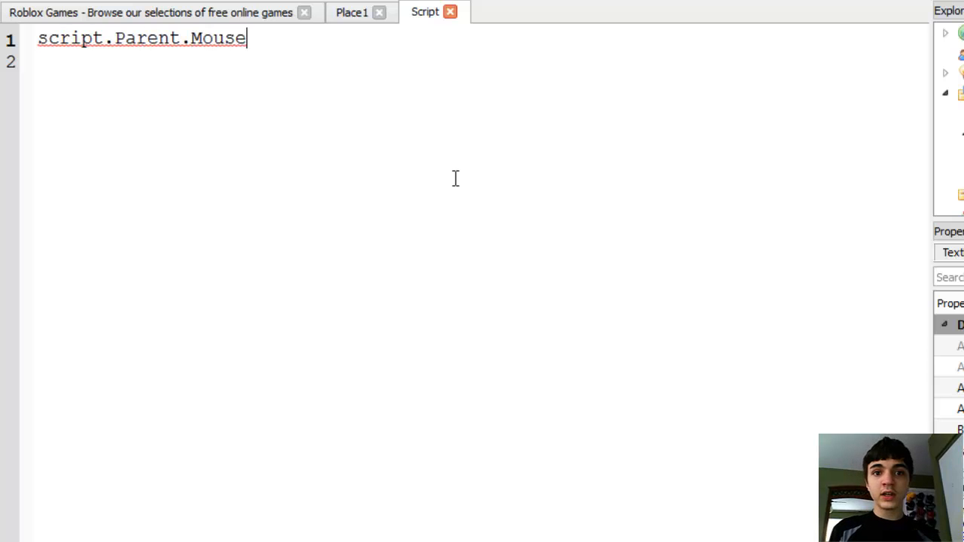
text(Button1Click:C)
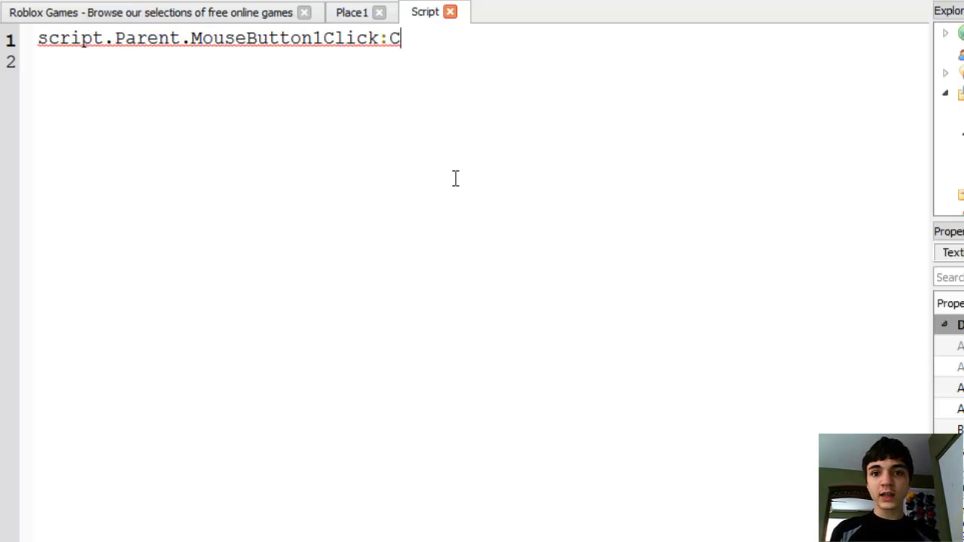
text(onn)
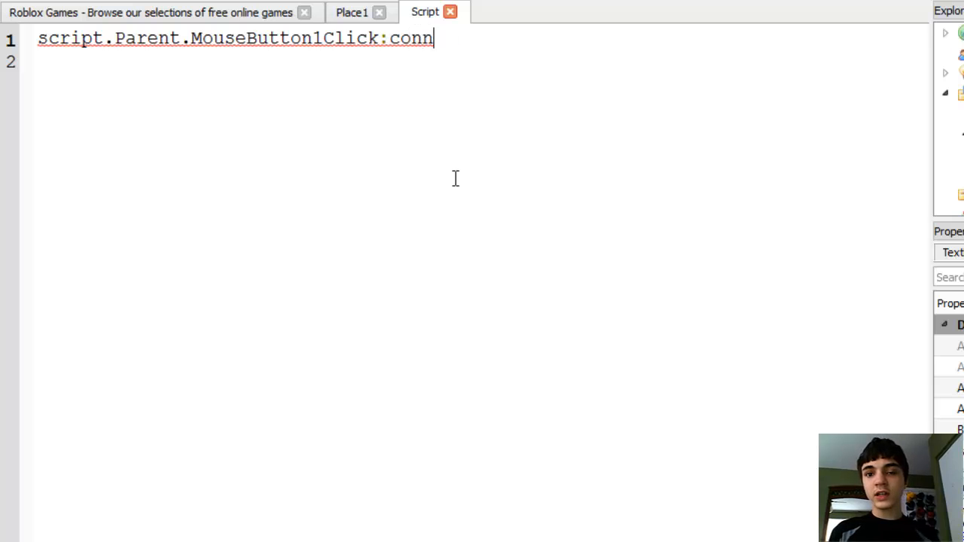
text(ect(Function()
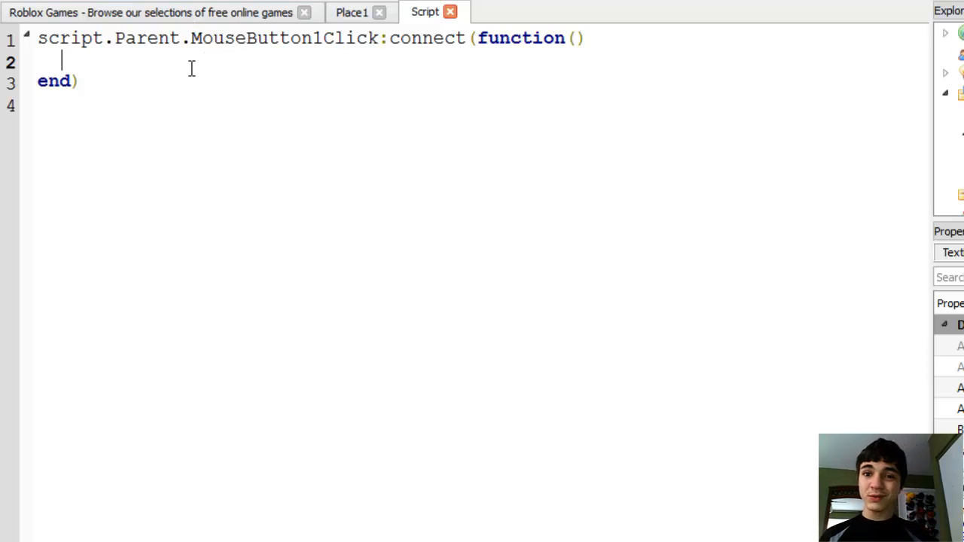
Type 'for i=1,' inside the click function, then view the Place1 scene.
click(80, 81)
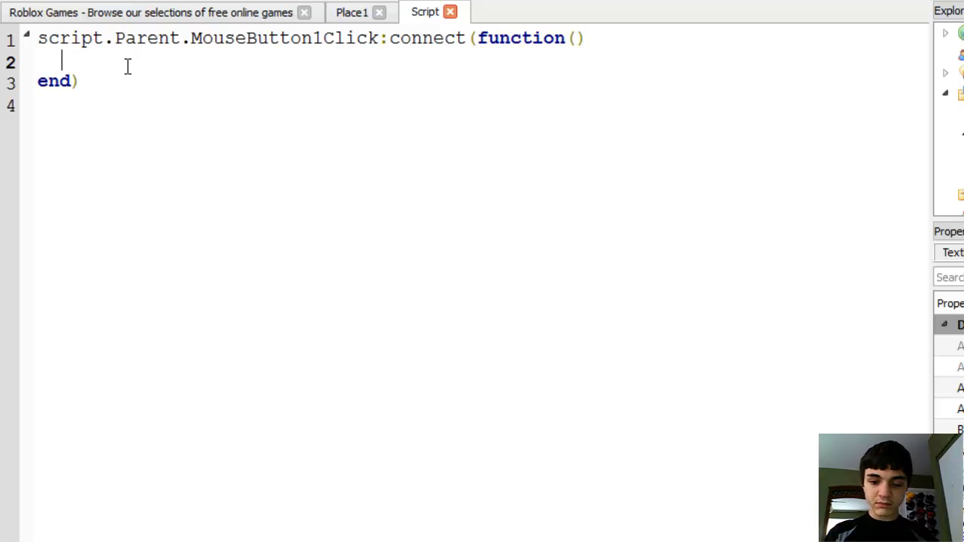
text(for i)
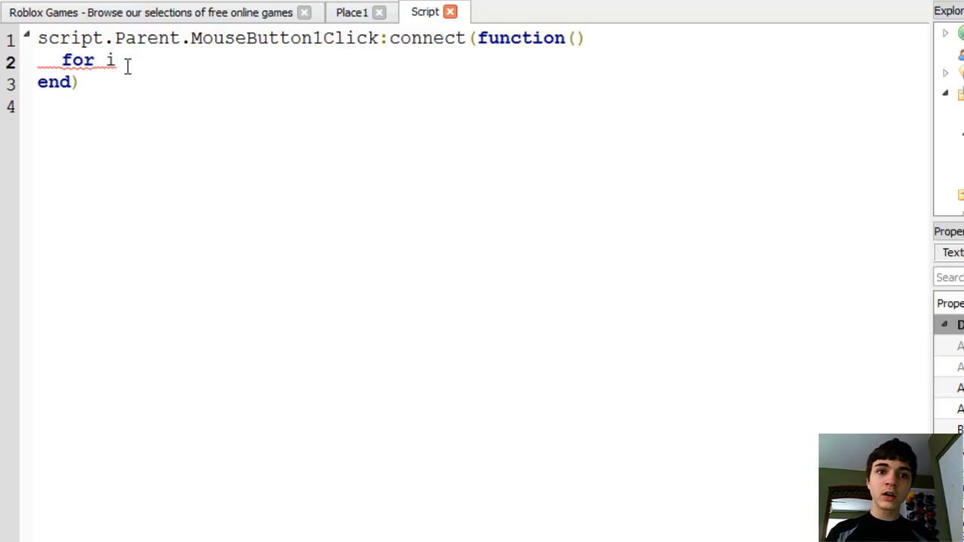
text(=1,)
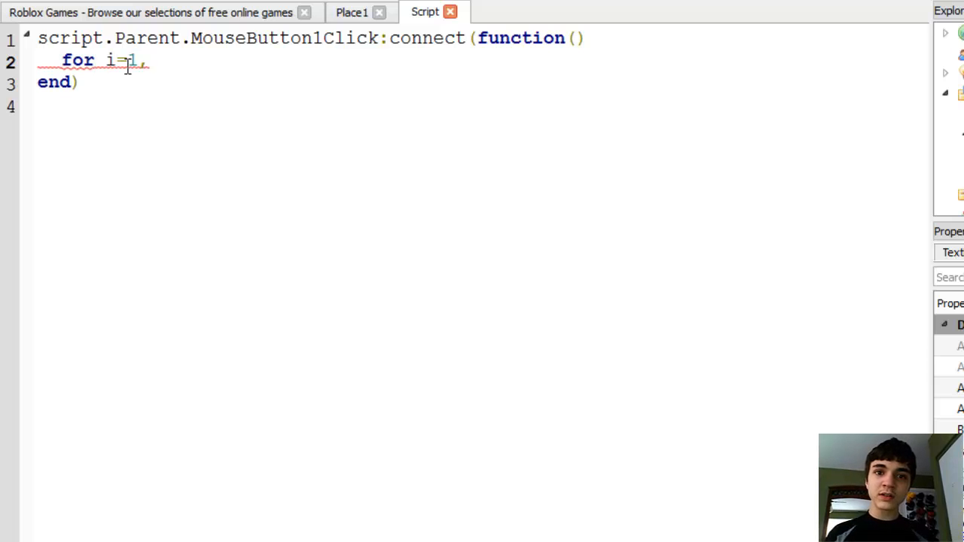
click(351, 12)
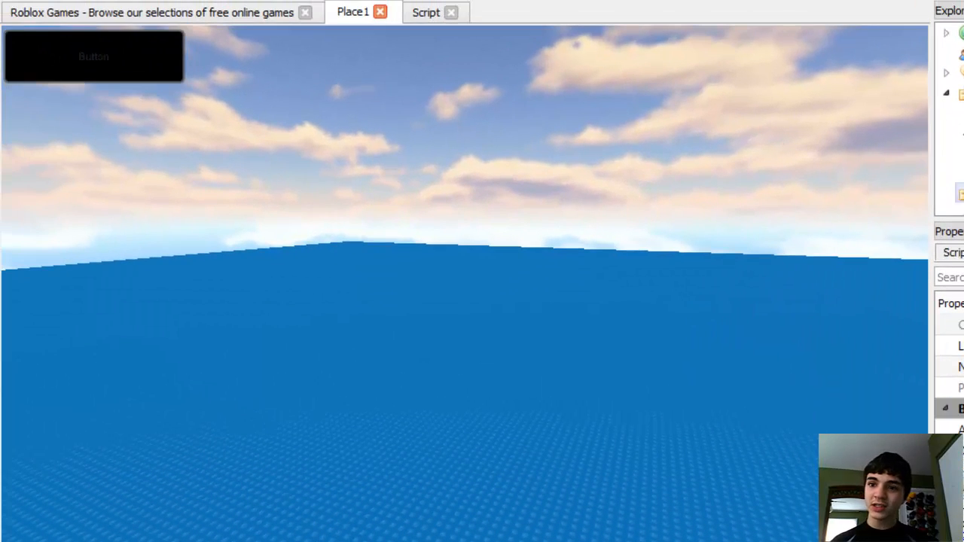
Add the unfinished line wC=(1-script.Parent.Size.X.XOffset above the for loop.
click(426, 12)
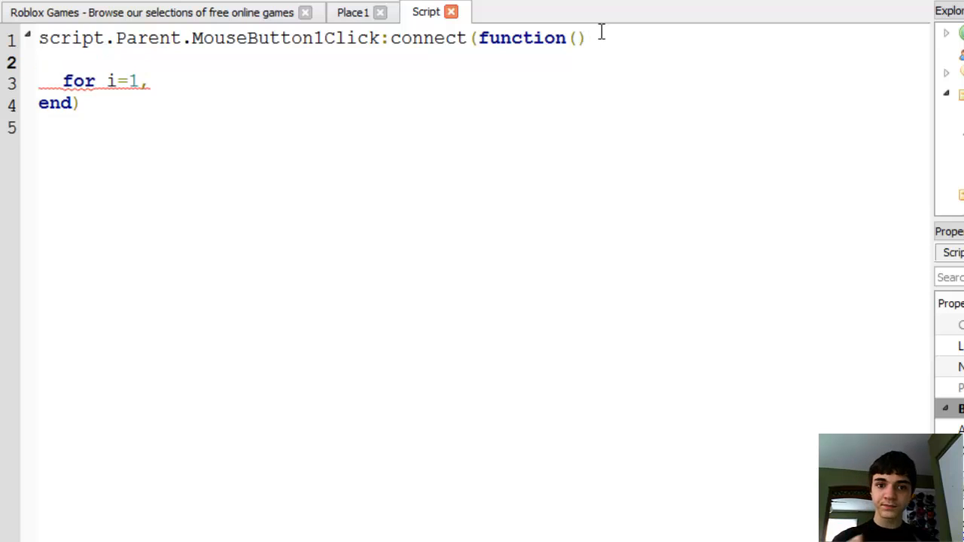
text(x)
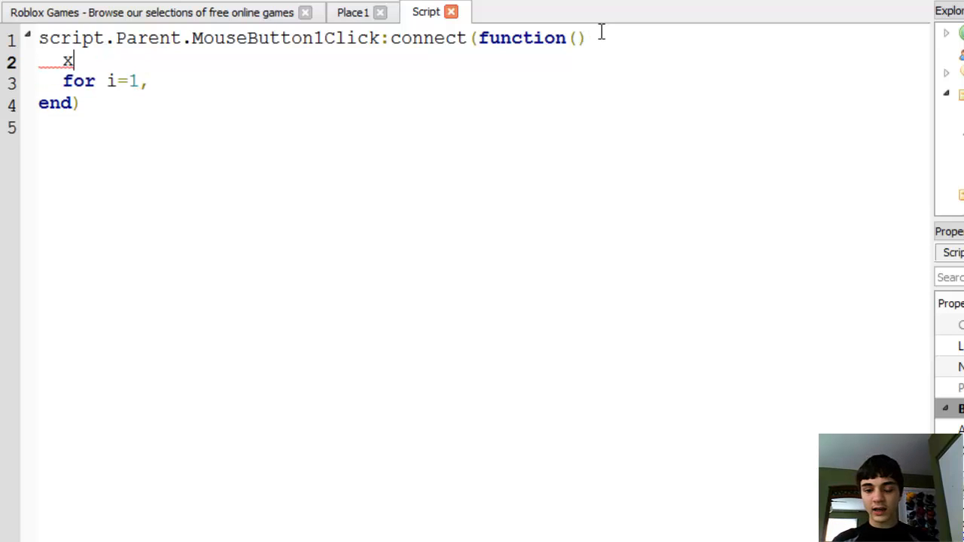
text(w)
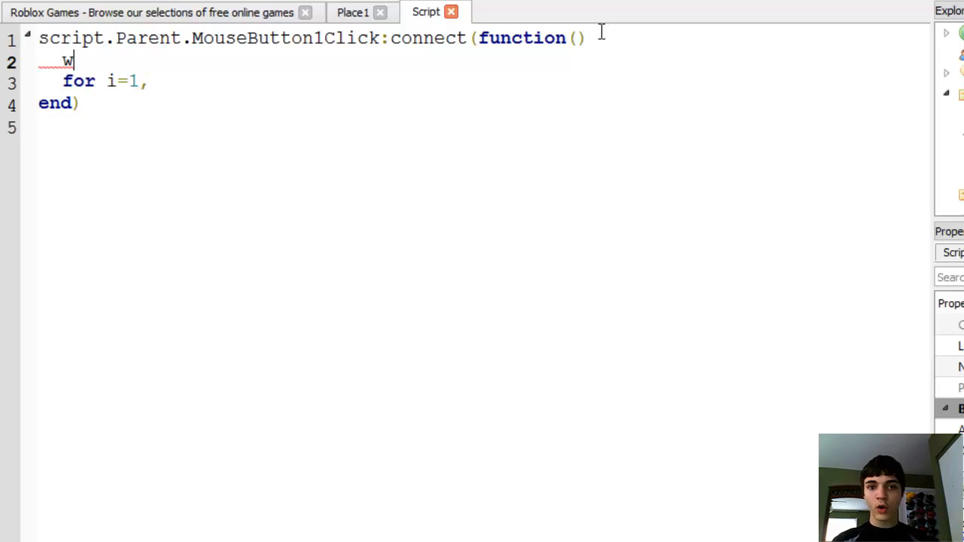
text(C=)
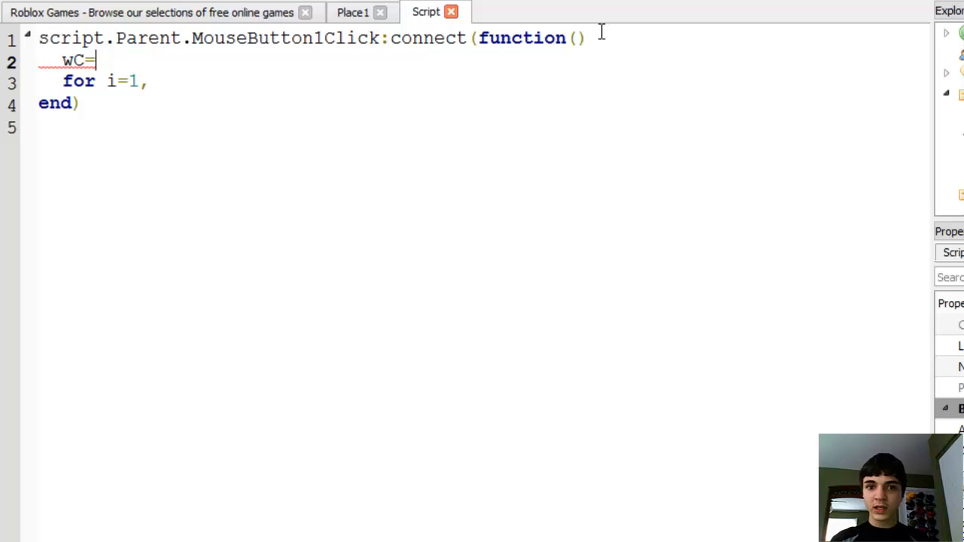
text(1-)
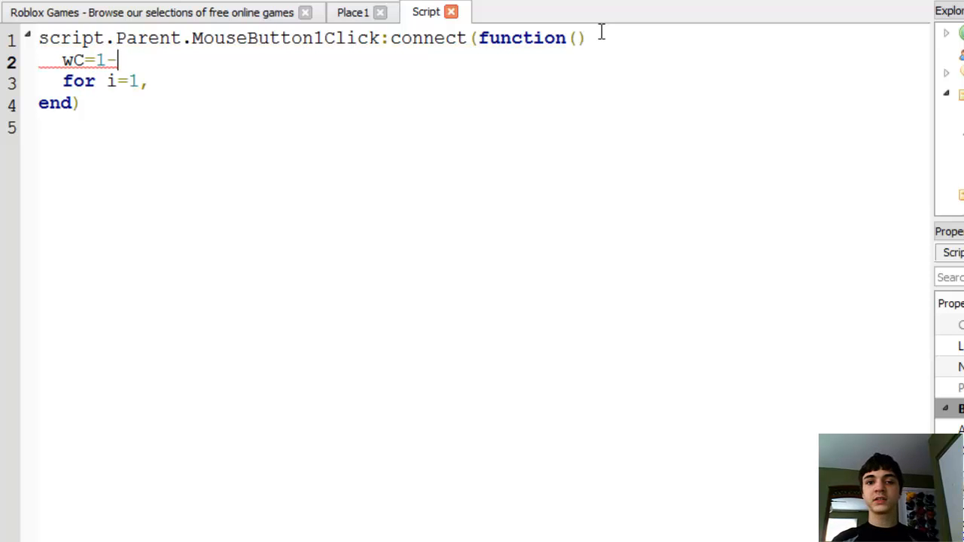
text(()
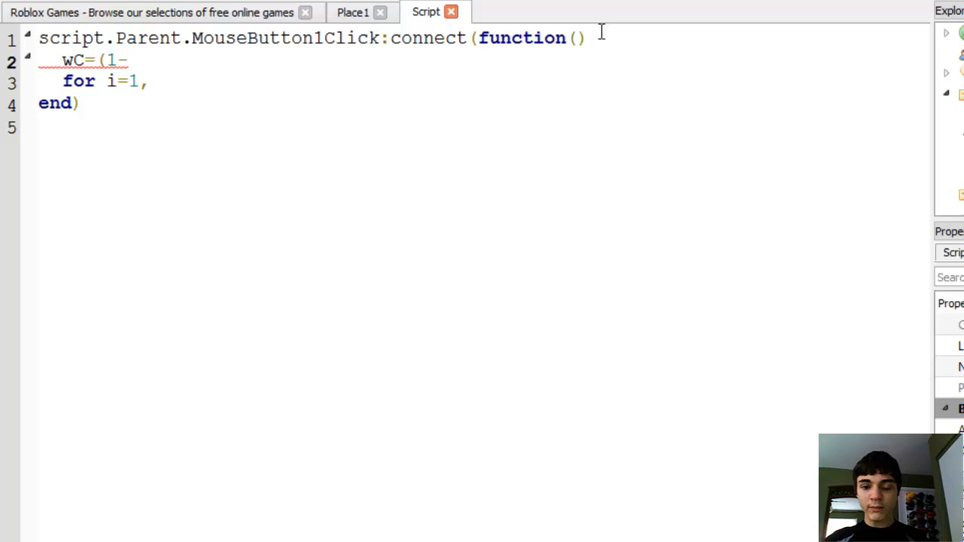
text(scrip)
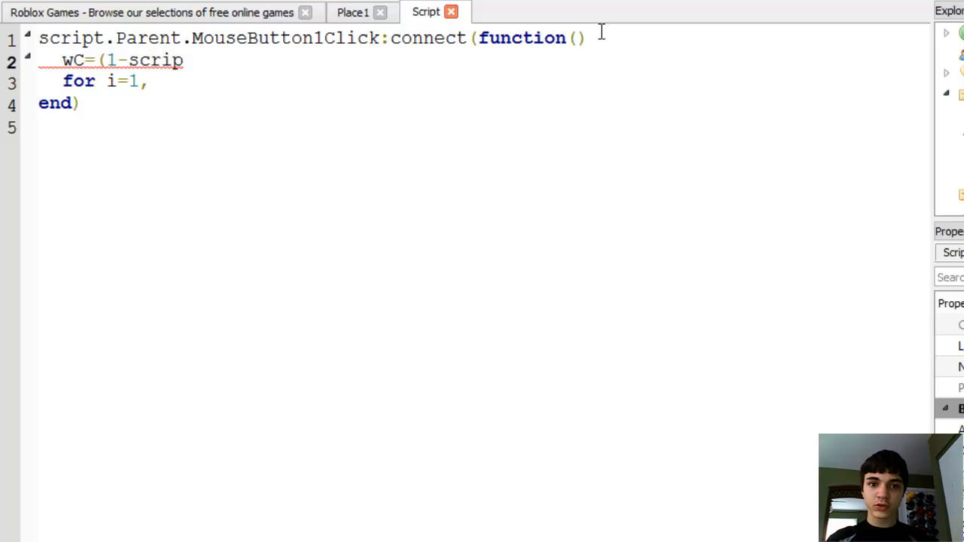
text(.Parent.Size)
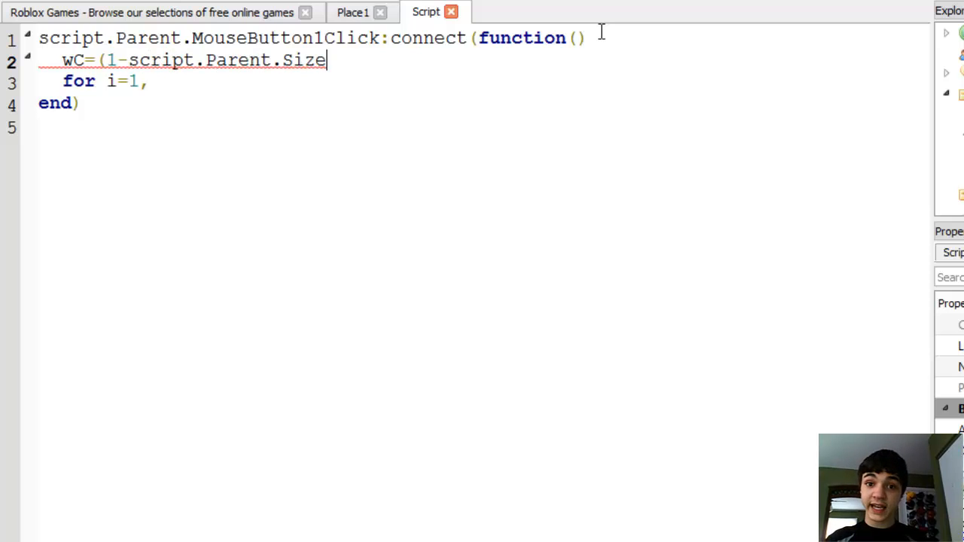
text(.X.X)
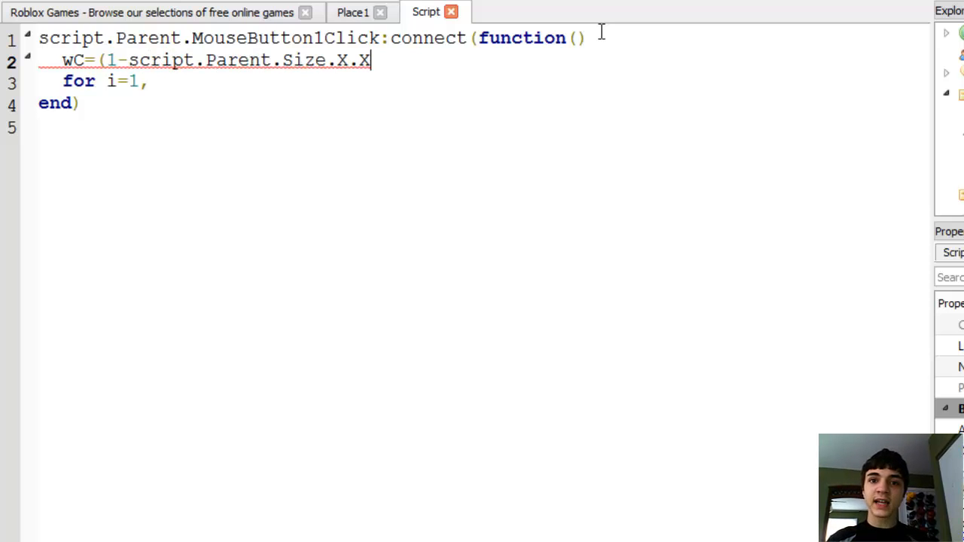
text(Ofs)
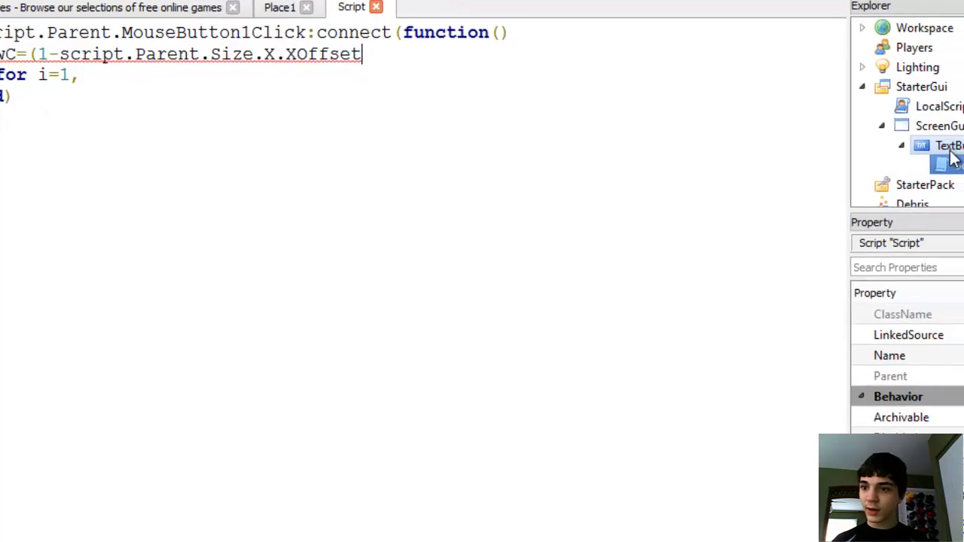
Check the TextButton's Size X Scale and Offset, then make wC use Size.X.Scale.
click(949, 145)
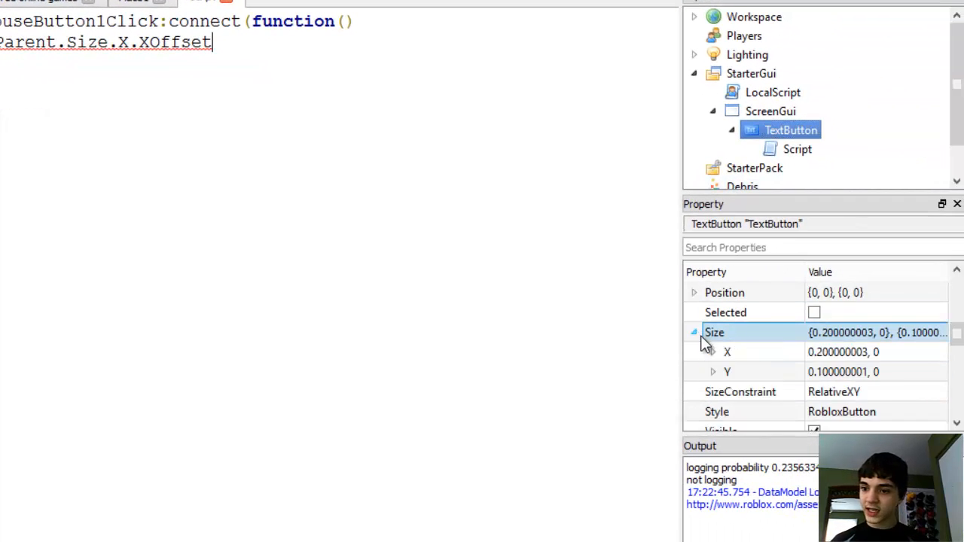
click(713, 352)
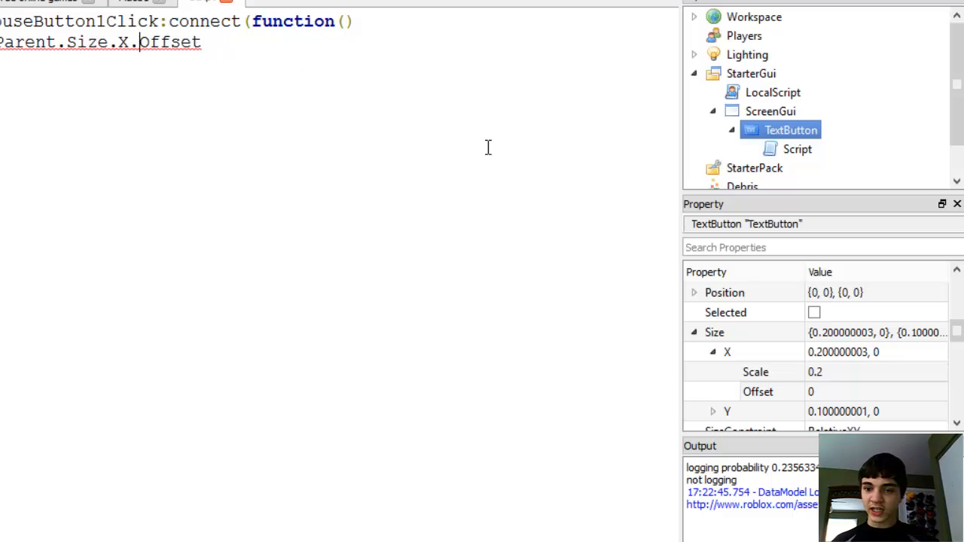
click(844, 352)
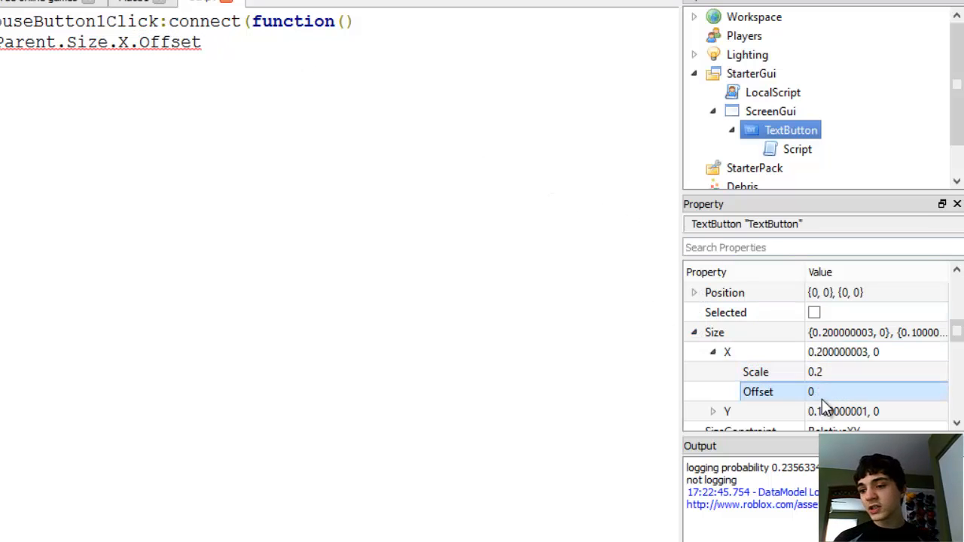
click(866, 391)
text(for i=1,)
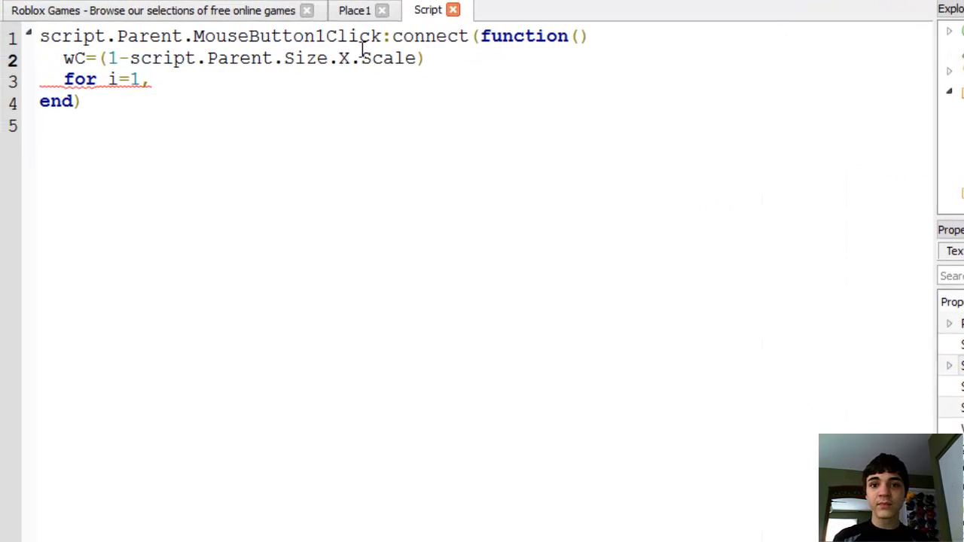
Add a timesThrough=50 variable above wC and divide wC by timesThrough.
text(/)
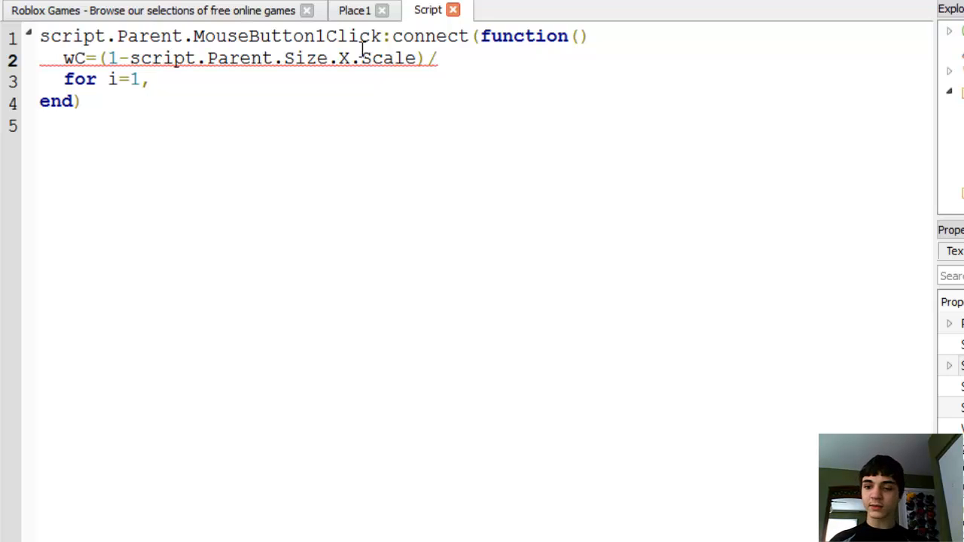
text(50)
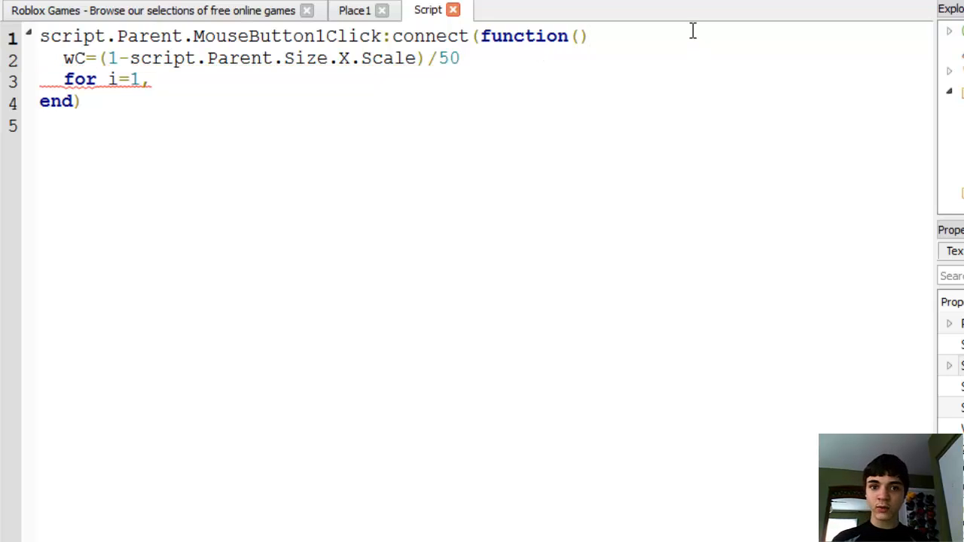
key(enter)
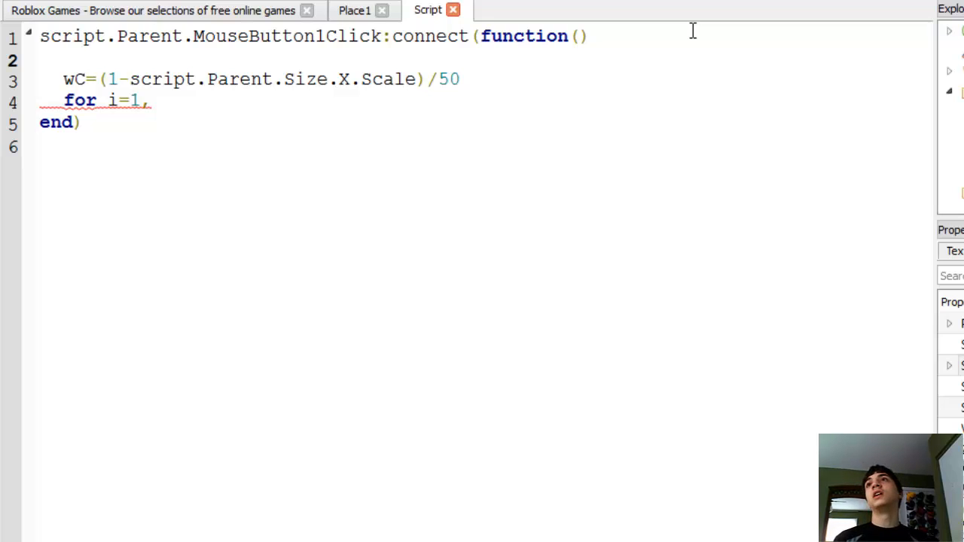
text(timesThrough=50)
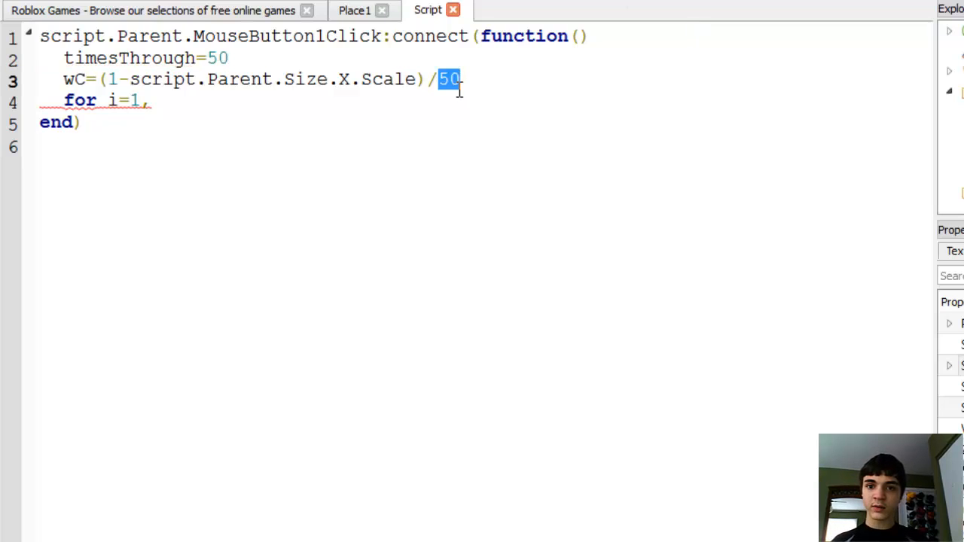
text(timesThr)
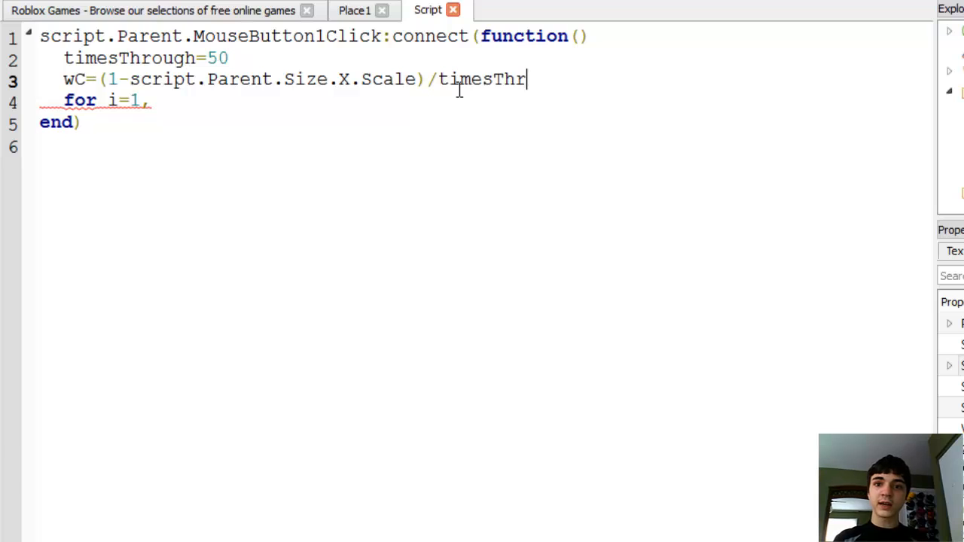
text(ough)
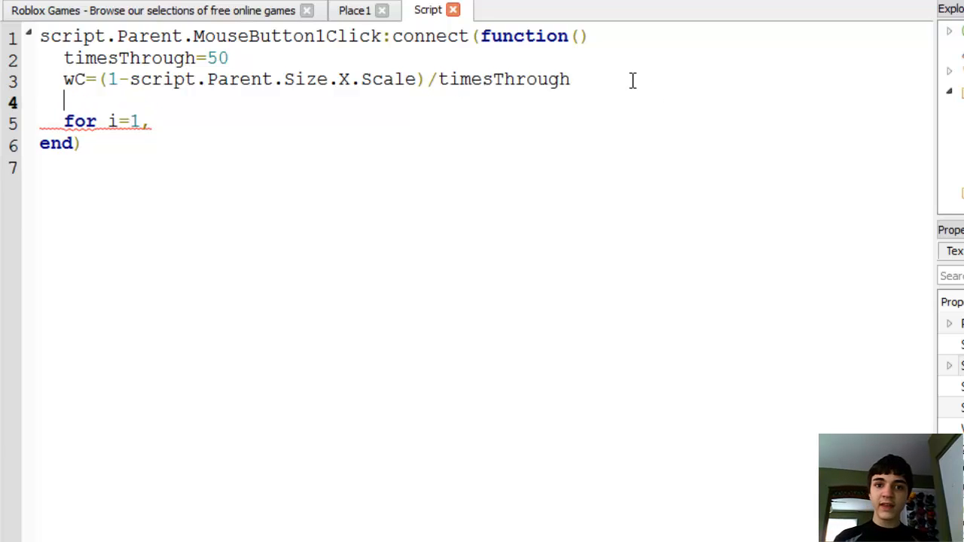
Add the line hC=(1-script.Parent.Size.Y.Scale)/timesThrough.
text(hC=)
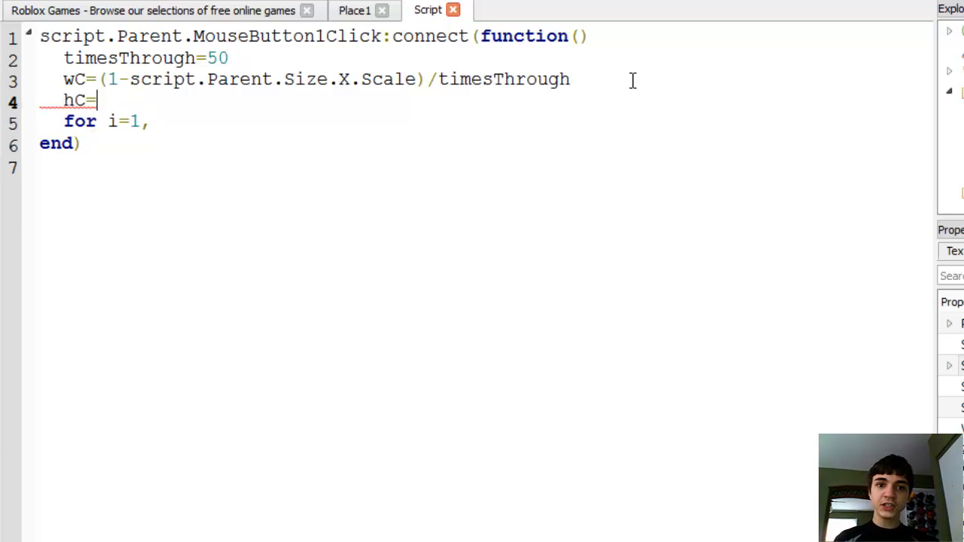
text((1-scrip)
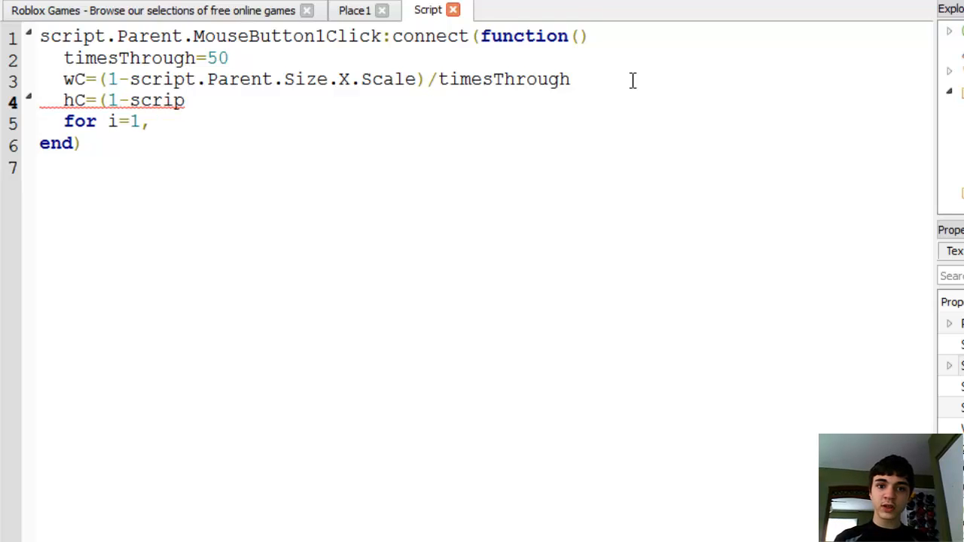
text(t.Parent.S)
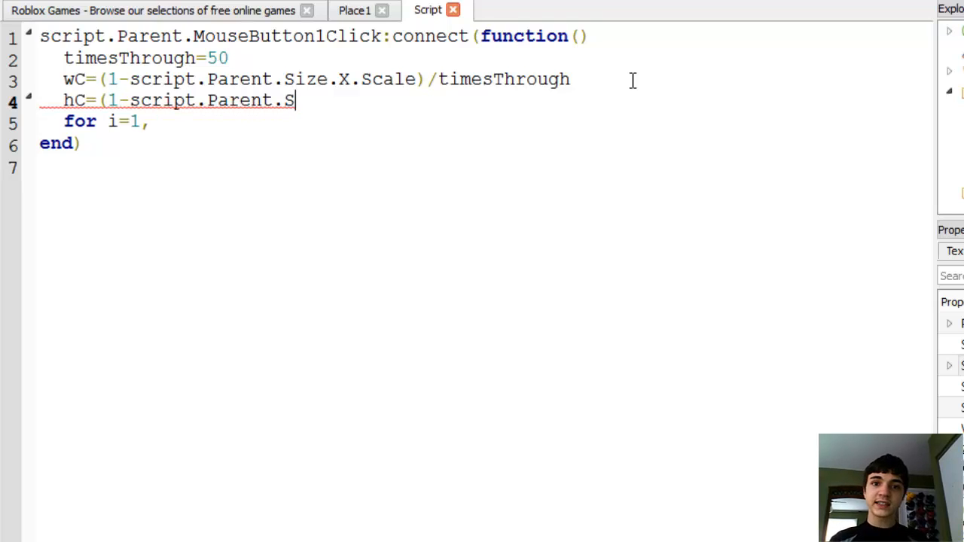
text(ize.Y.Ca)
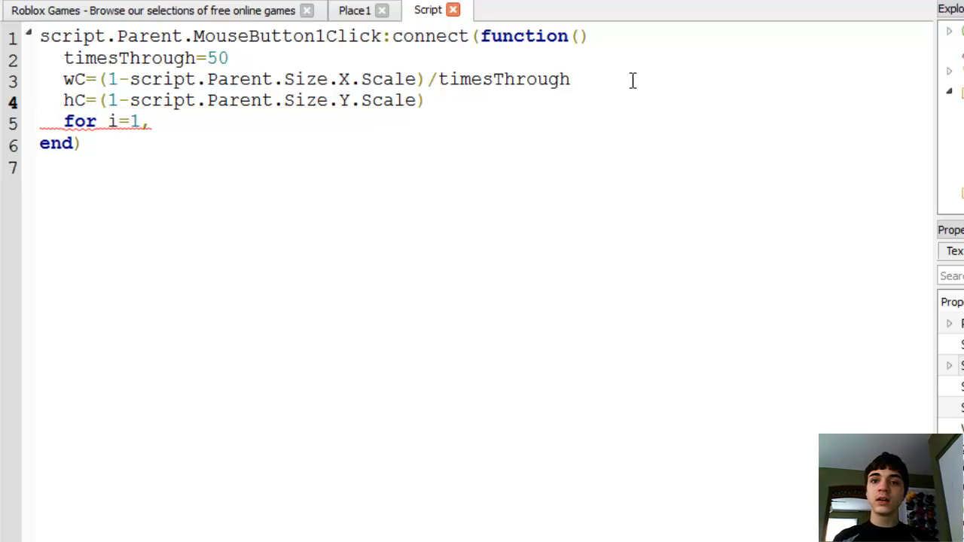
text(/timesThrough)
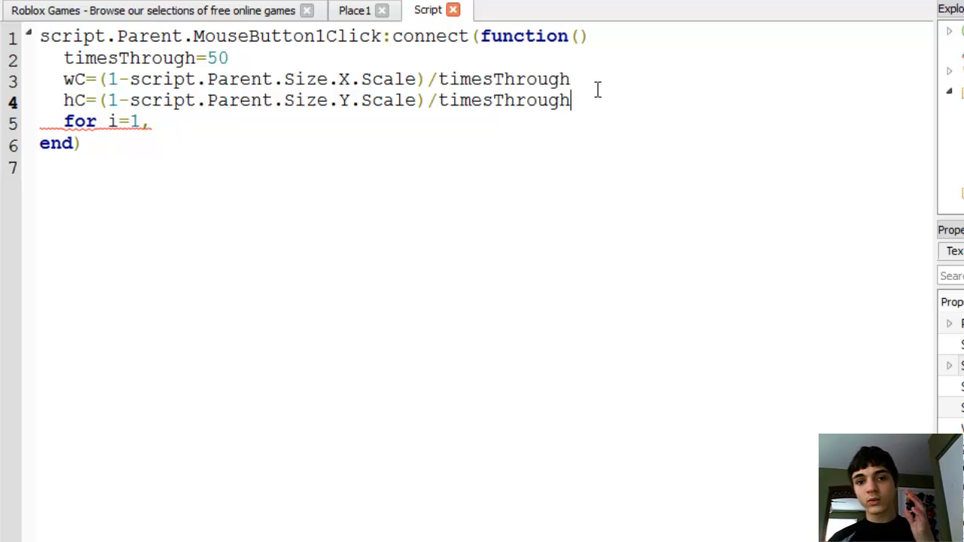
double_click(217, 58)
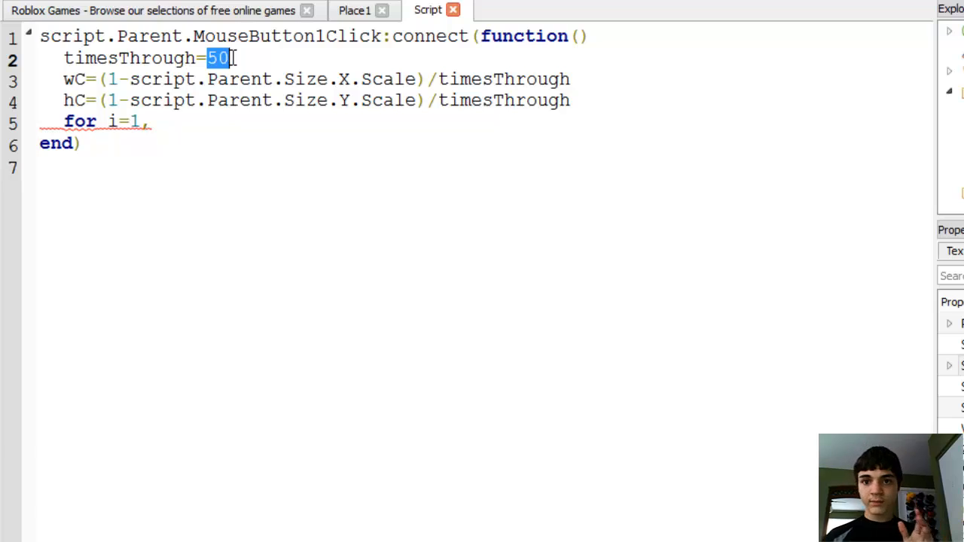
double_click(503, 79)
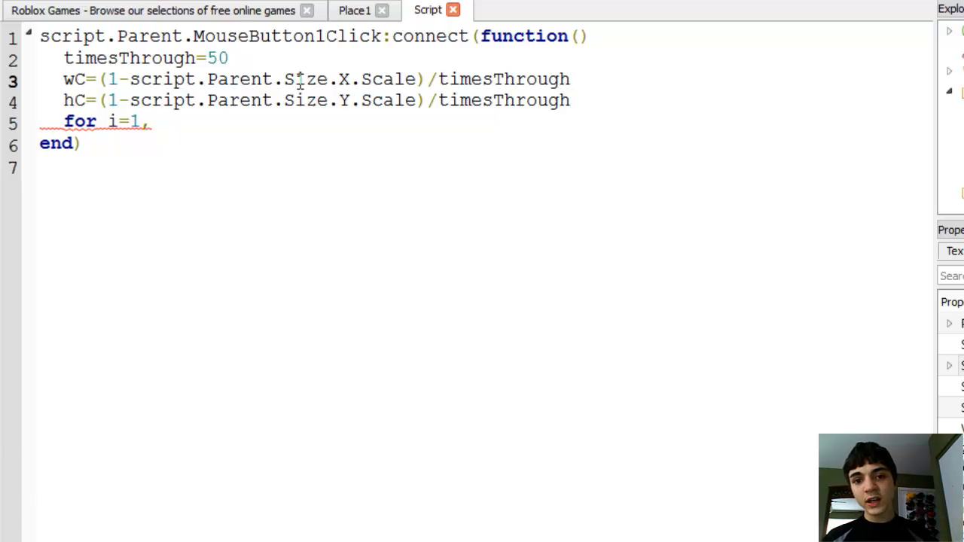
double_click(161, 79)
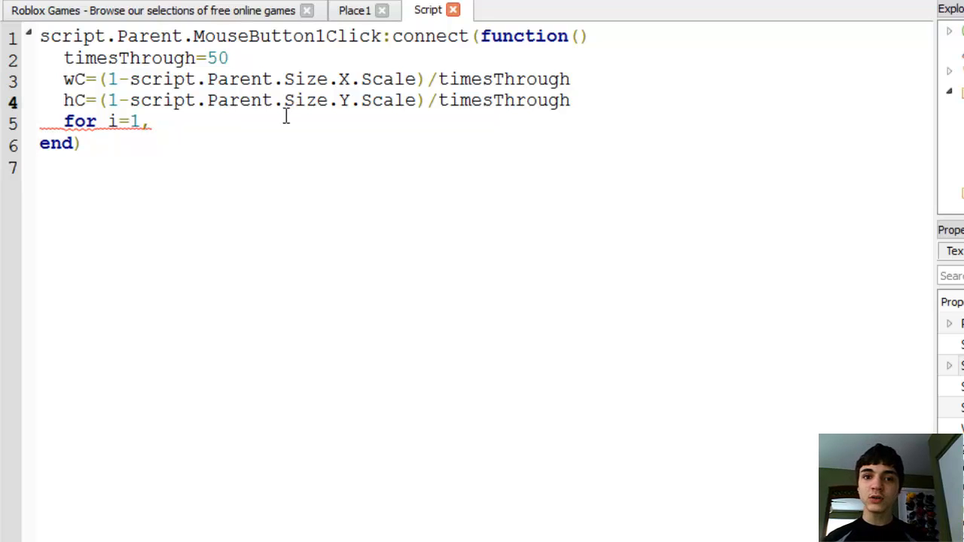
Complete the loop header as for i=1,timesThrough do and close it with end.
text(timesThrou)
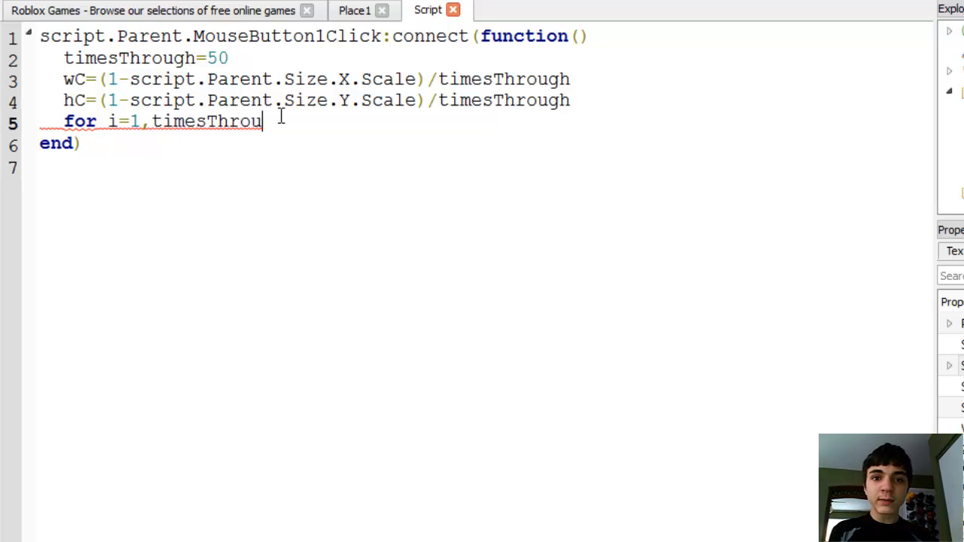
text(gh#)
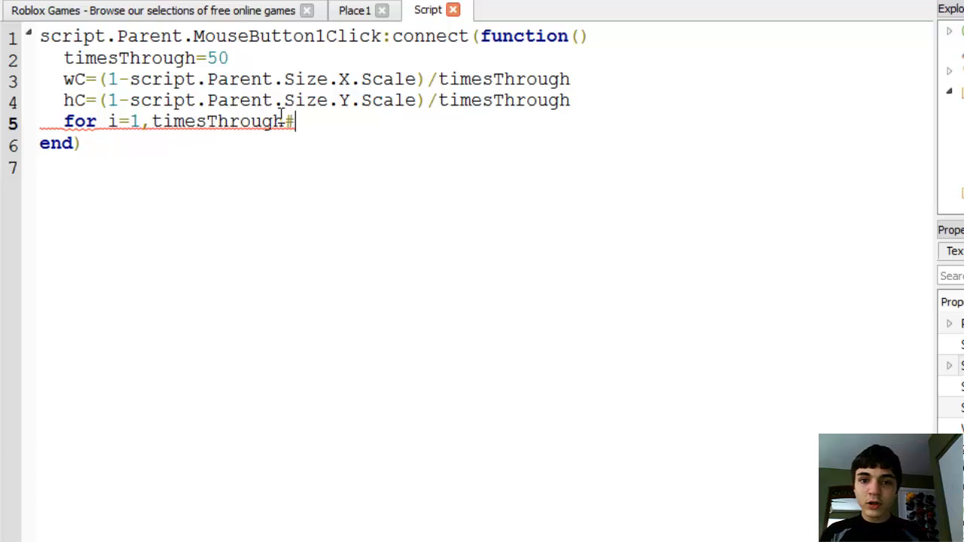
text(arr)
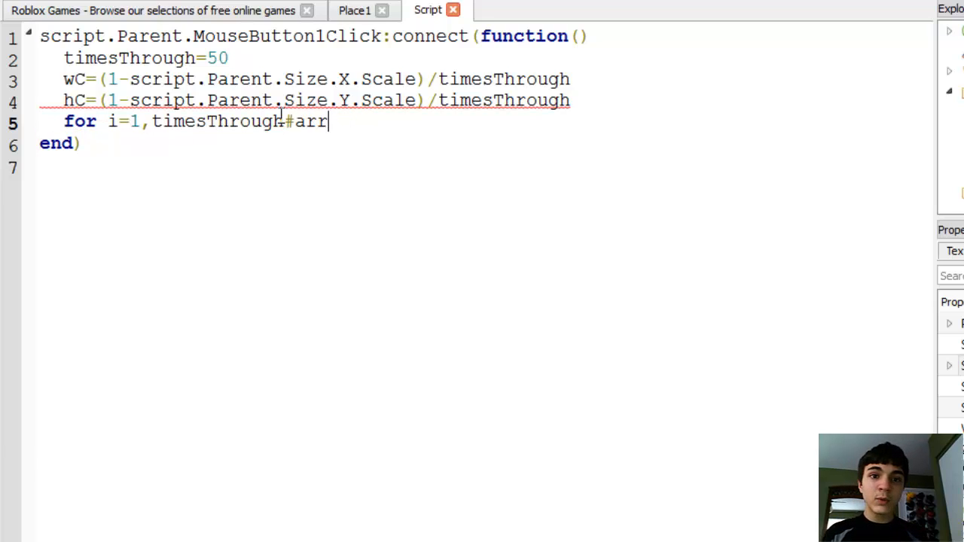
key(BackSpace)
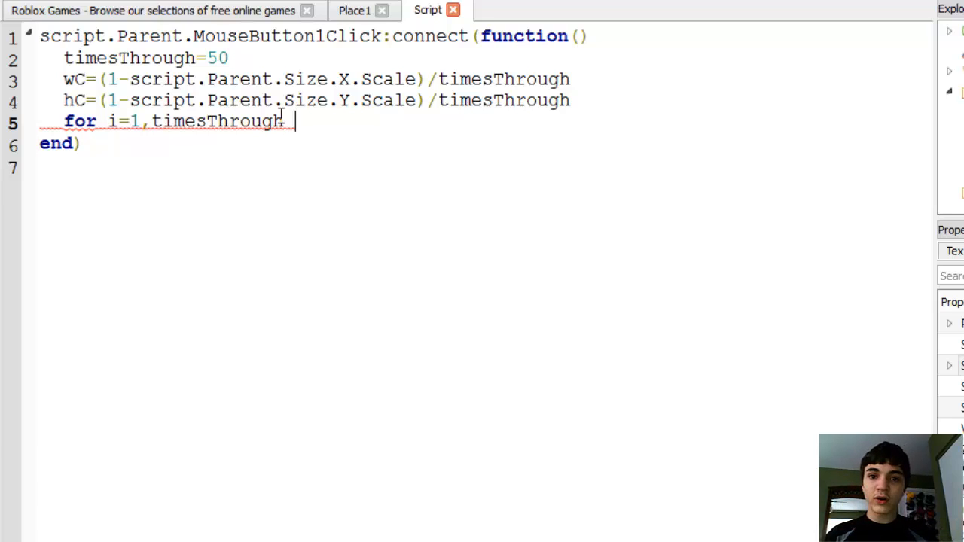
text(do)
text(e)
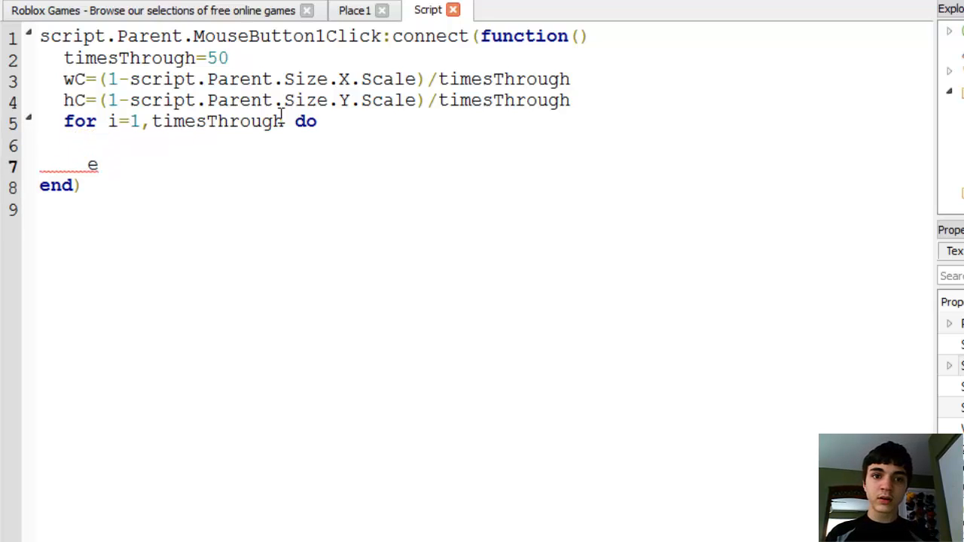
text(nd)
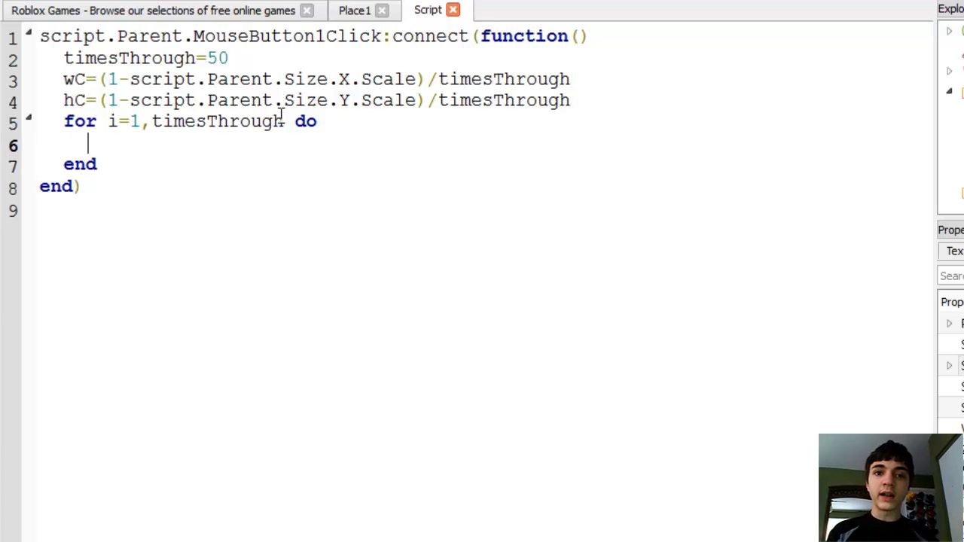
Write the loop body script.Parent.Size=script.Parent.Size+UDim2.new(wC,0,hc,0).
text(script.P)
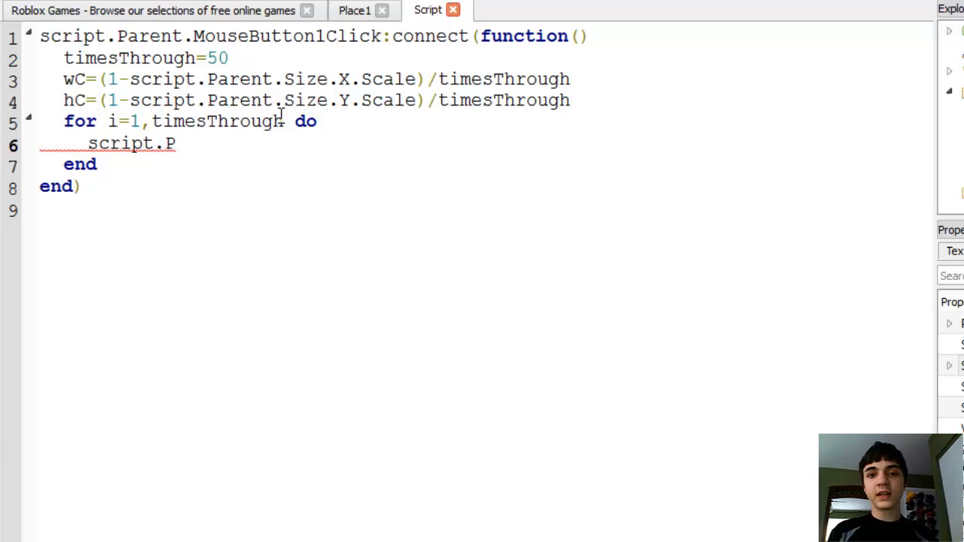
text(arent.Size=)
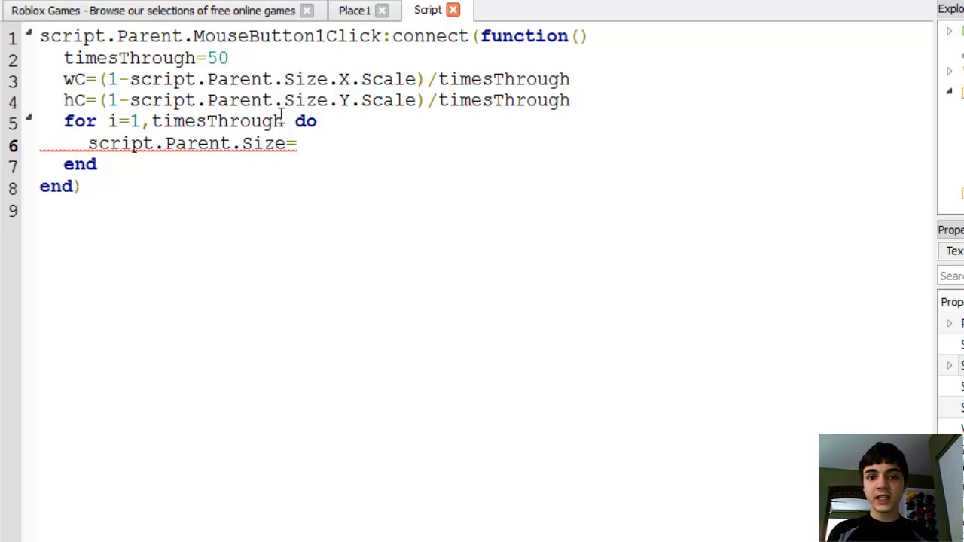
text(script.Parent.)
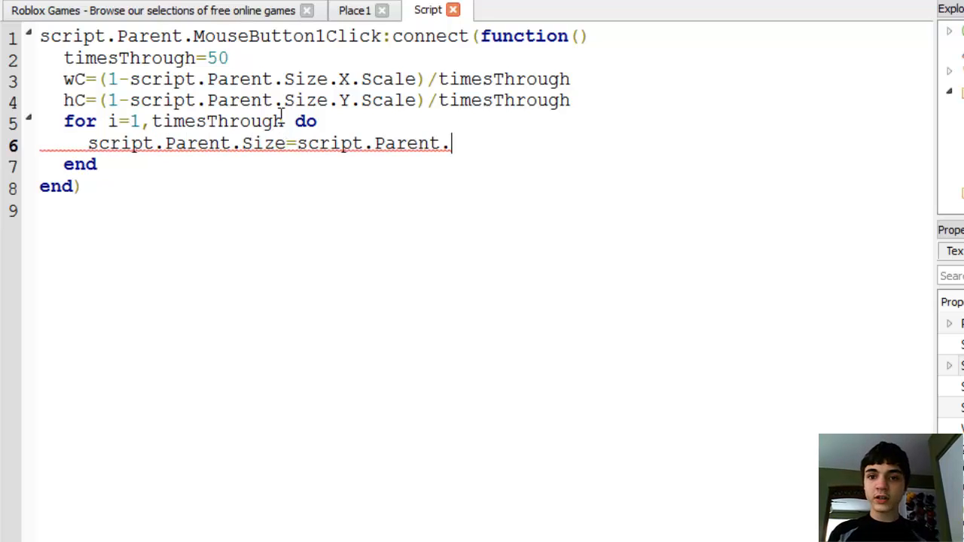
text(Size)
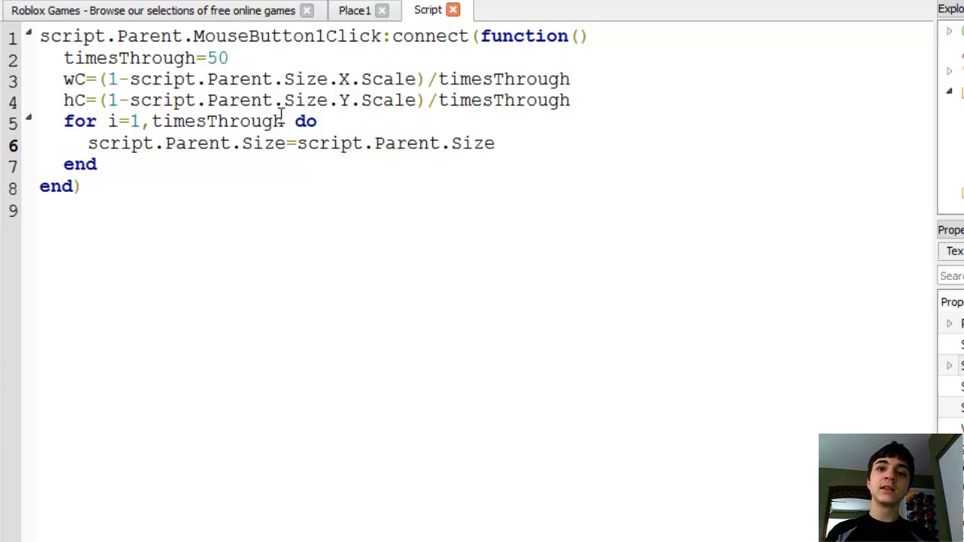
text(+()
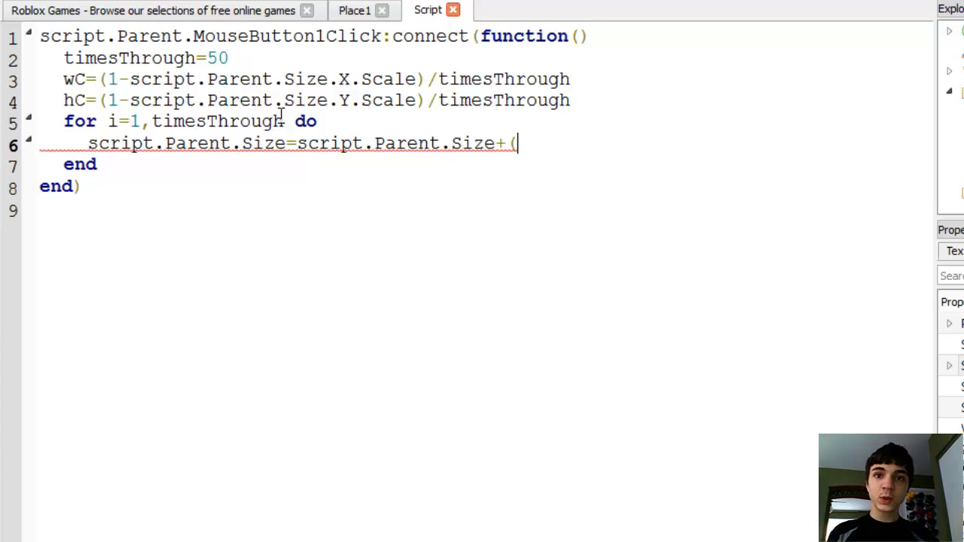
text(UD)
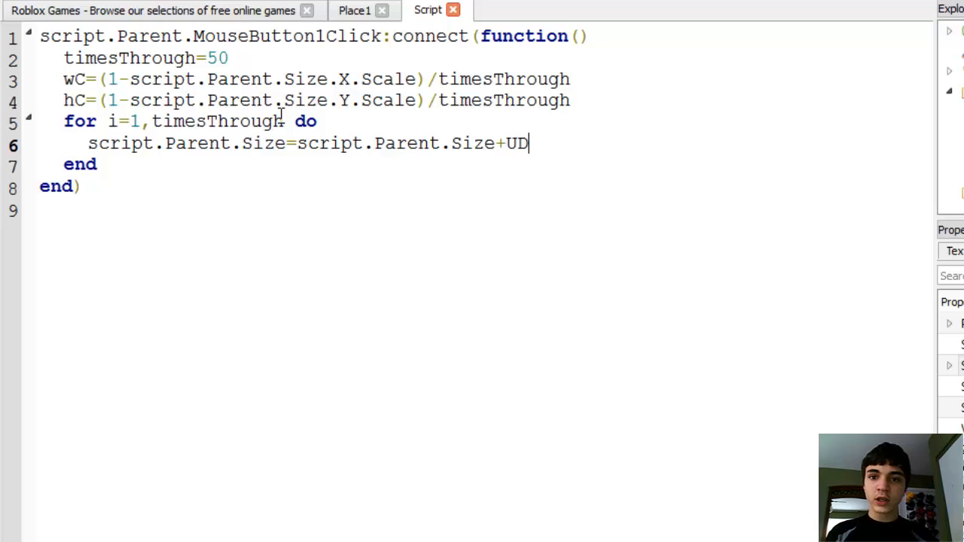
text(im2.new()
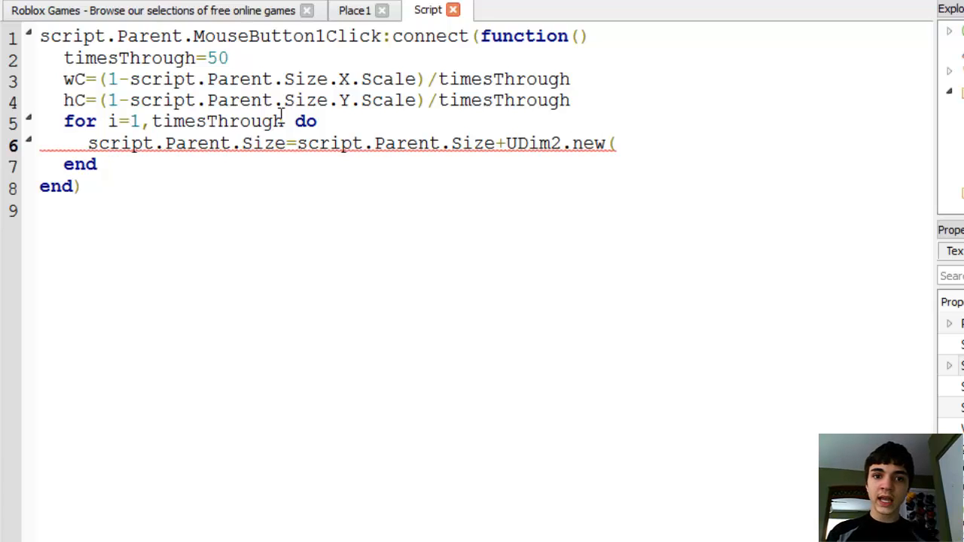
text(wC)
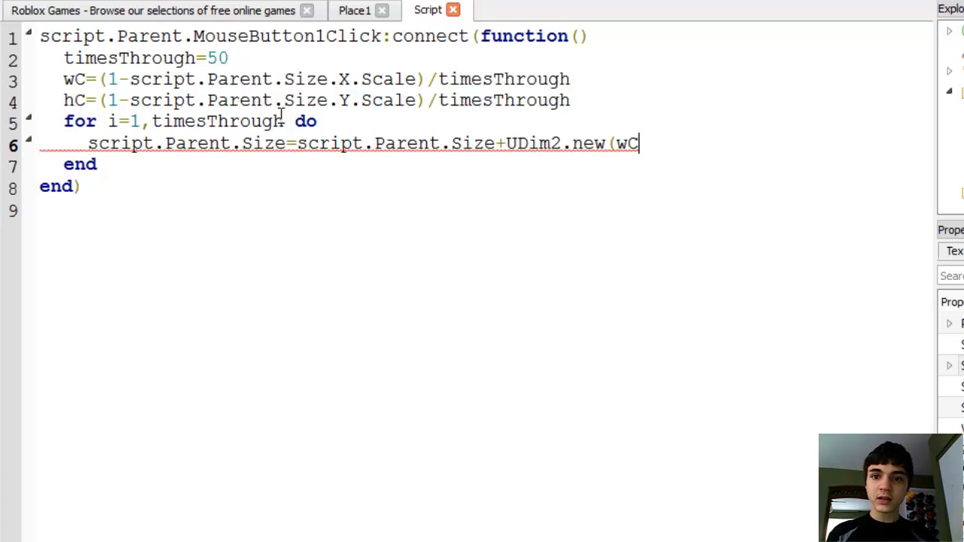
text(,0,h)
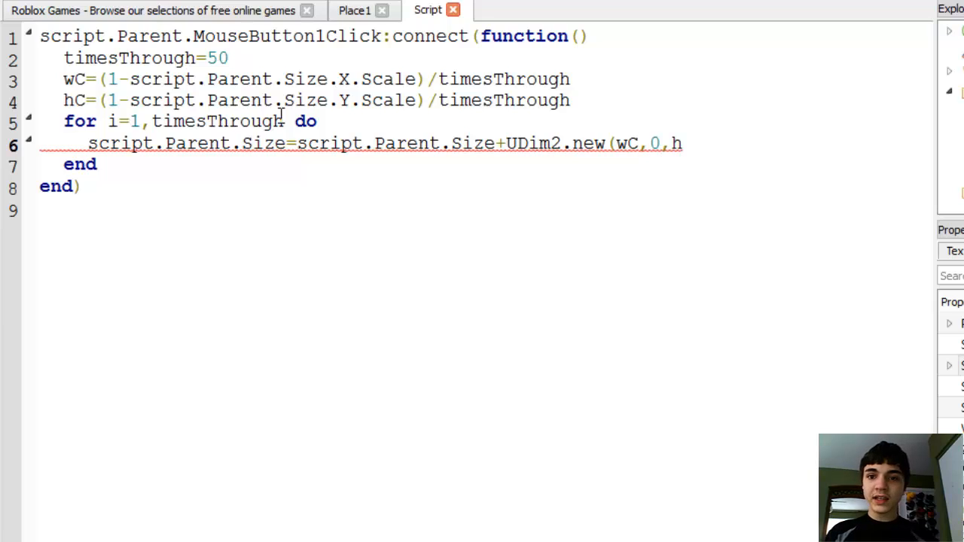
text(hc,0))
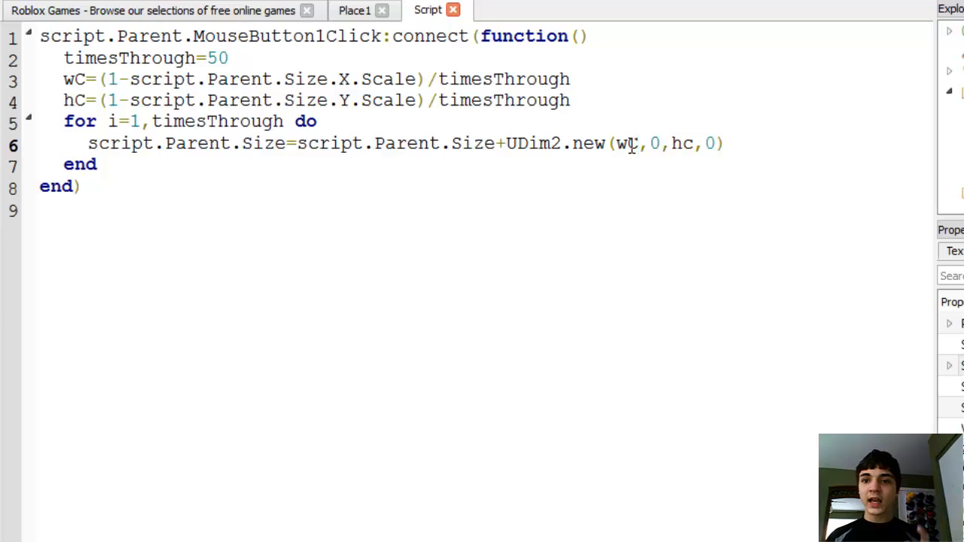
double_click(626, 144)
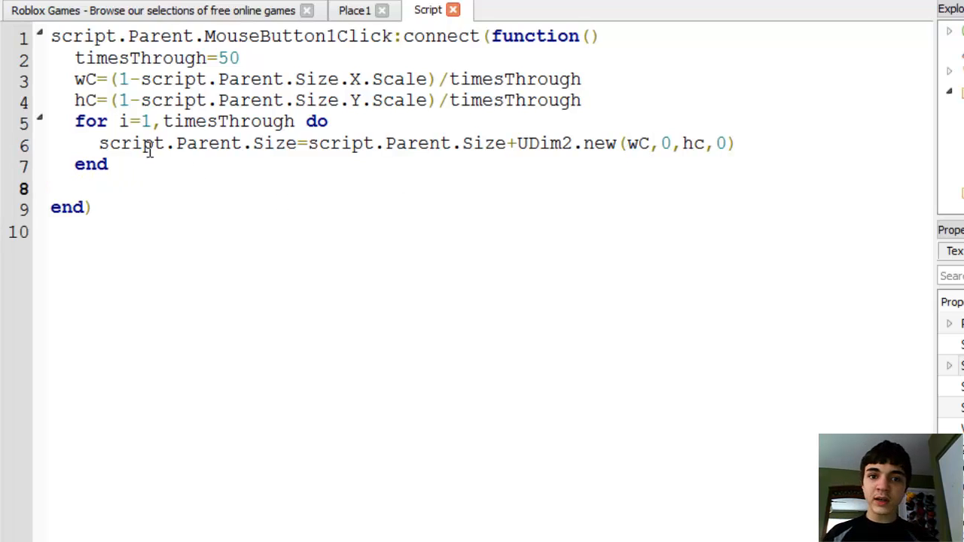
Add script.Parent.Size=UDim2.new(1,0,1,0) on the line after the loop's end.
drag(99, 143, 294, 143)
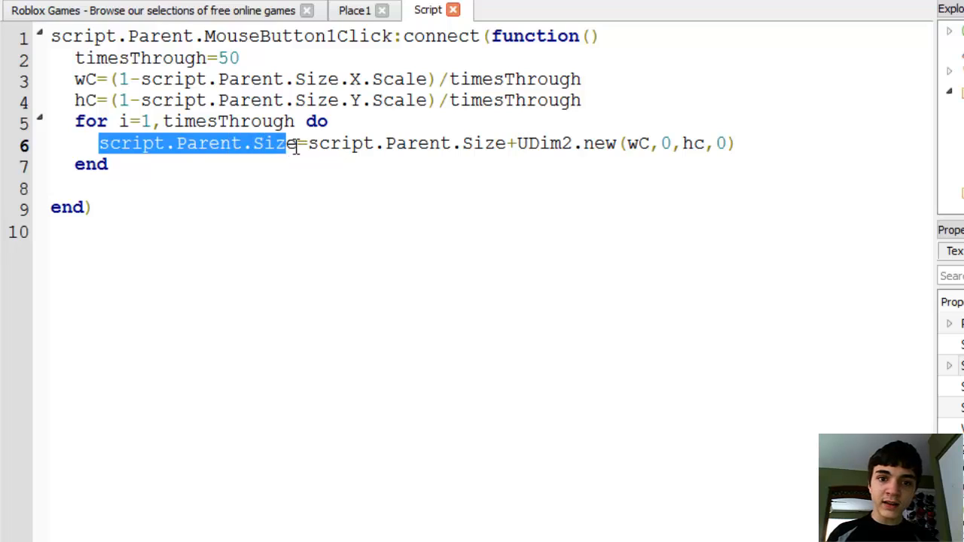
text(script.Parent.Size)
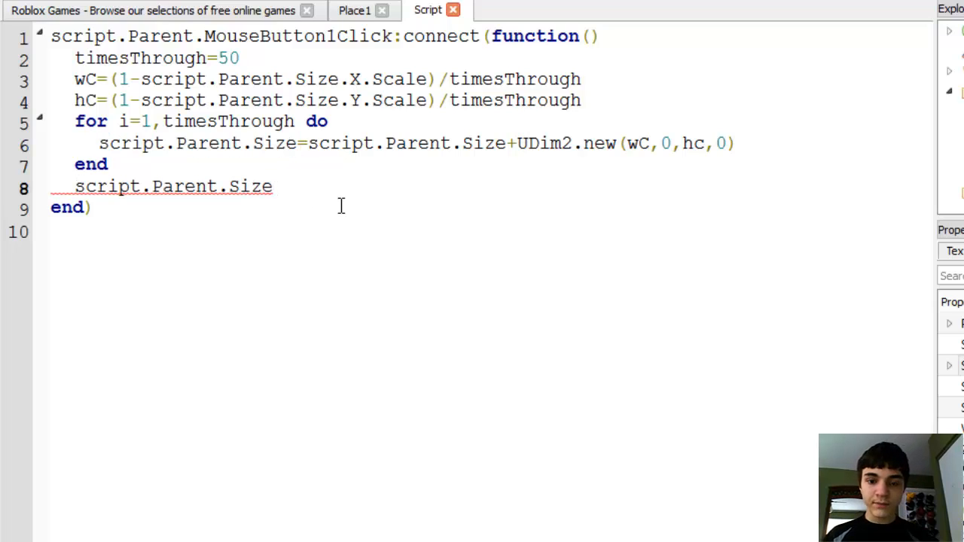
text(=sc)
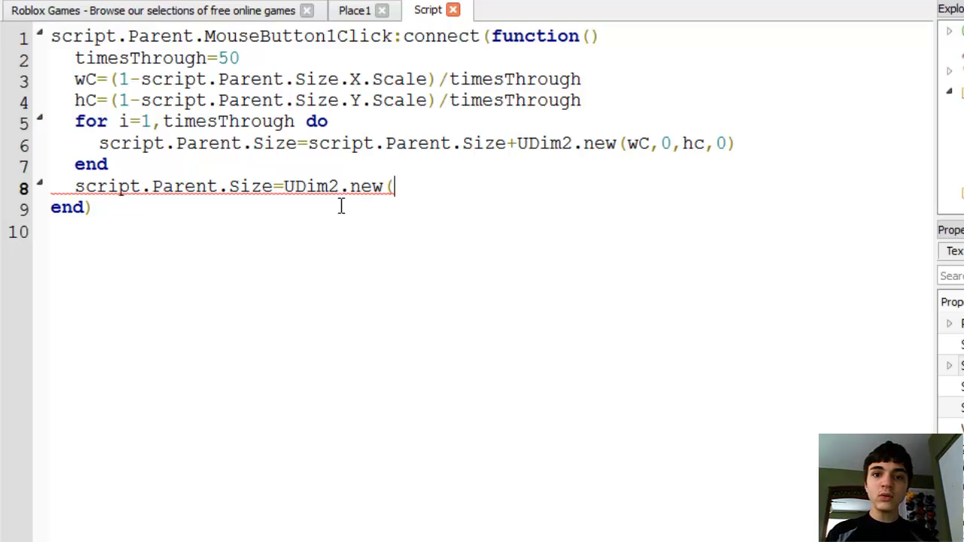
text(1,0,10)
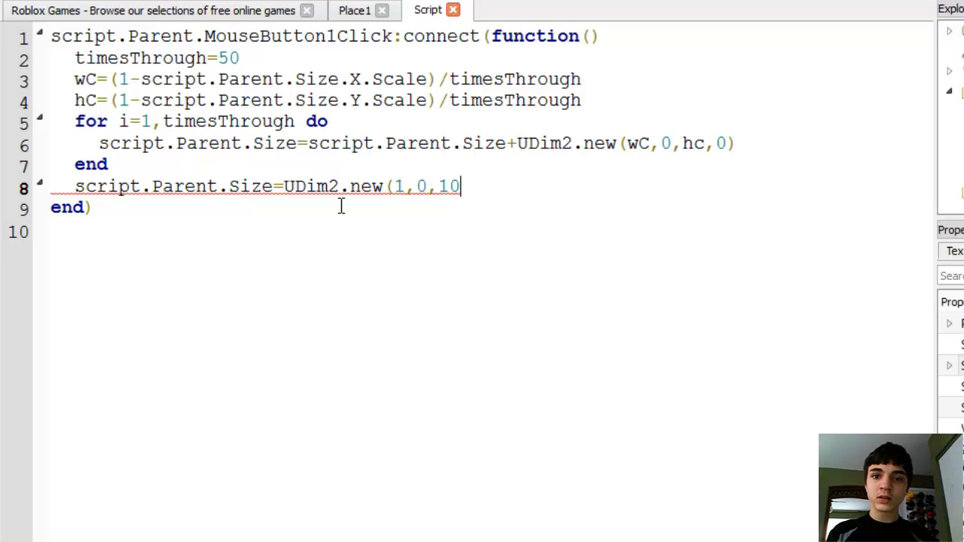
text(,0))
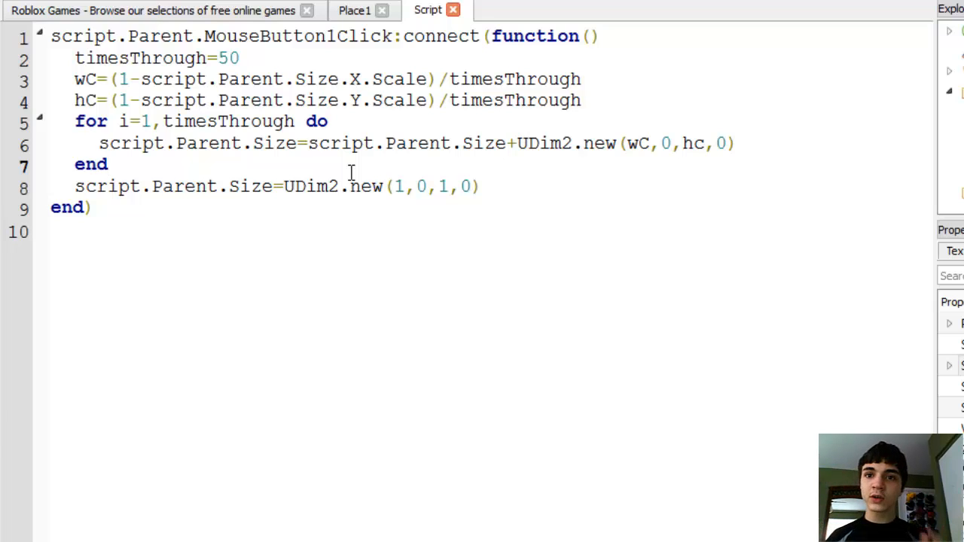
click(354, 10)
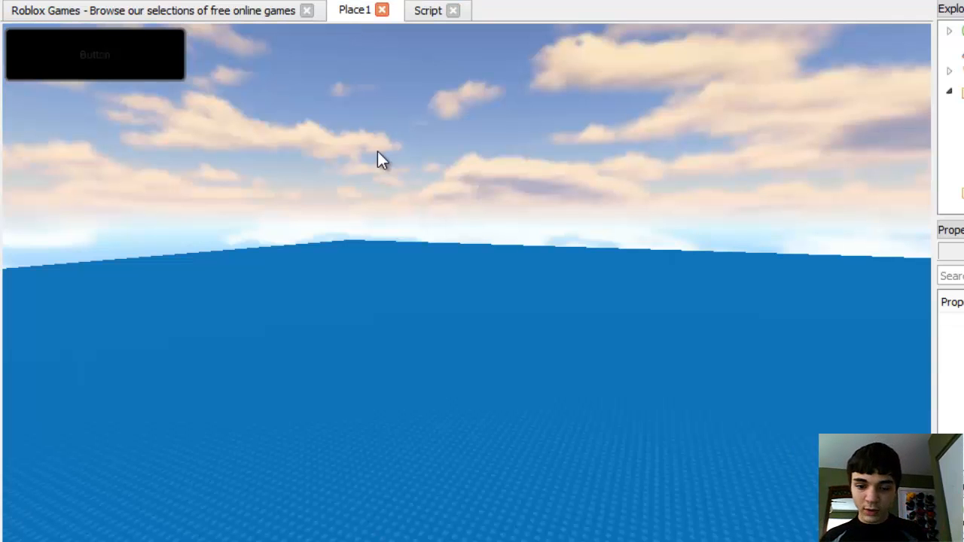
click(388, 152)
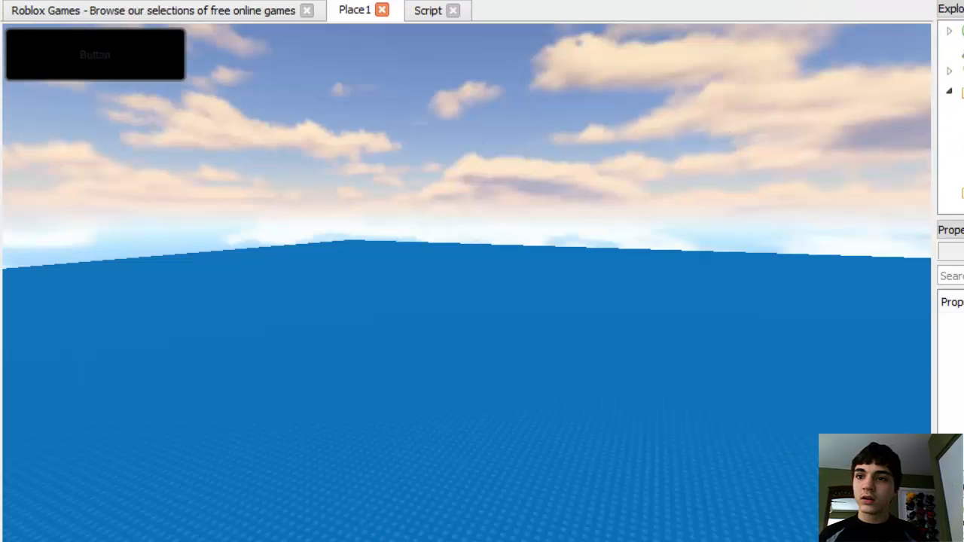
click(428, 9)
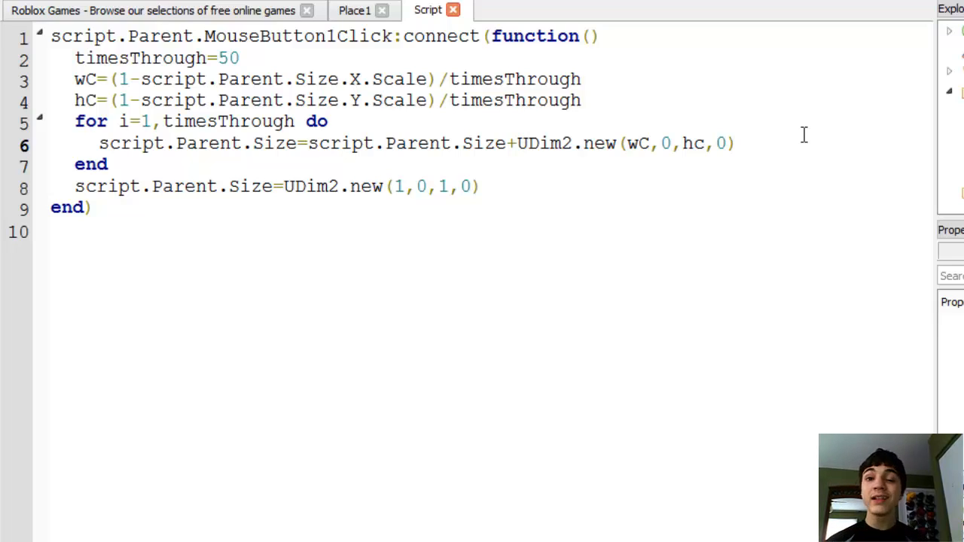
Insert wait() after the resize line inside the for loop.
text(wa)
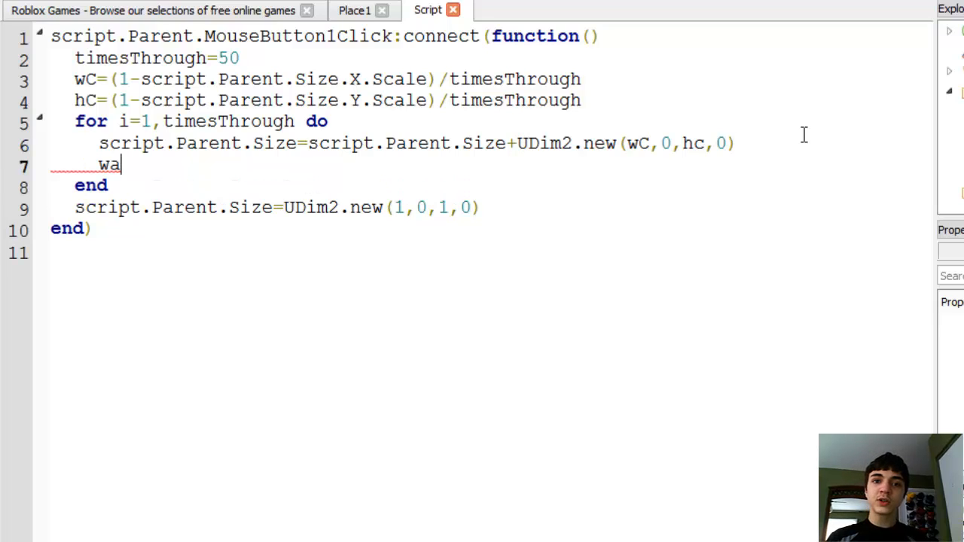
text(it())
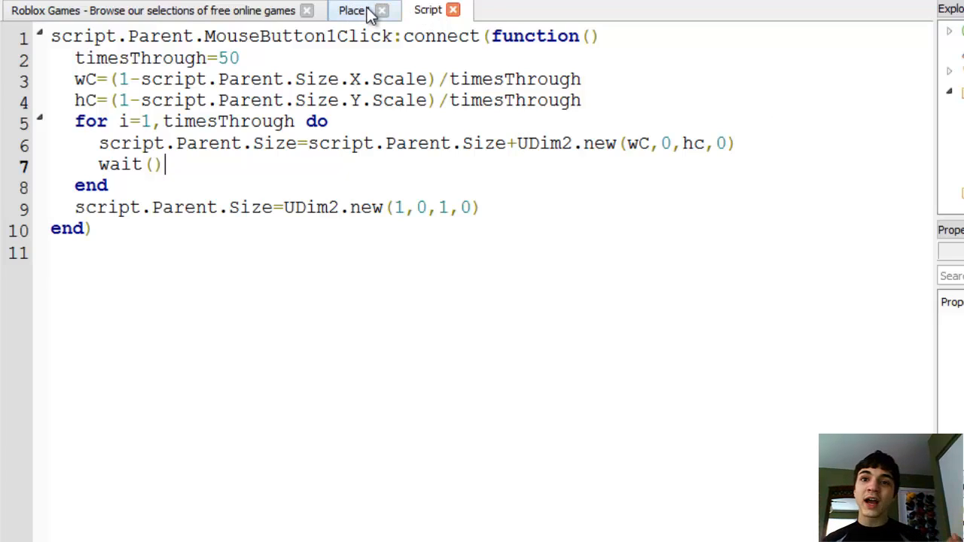
mouse_move(354, 10)
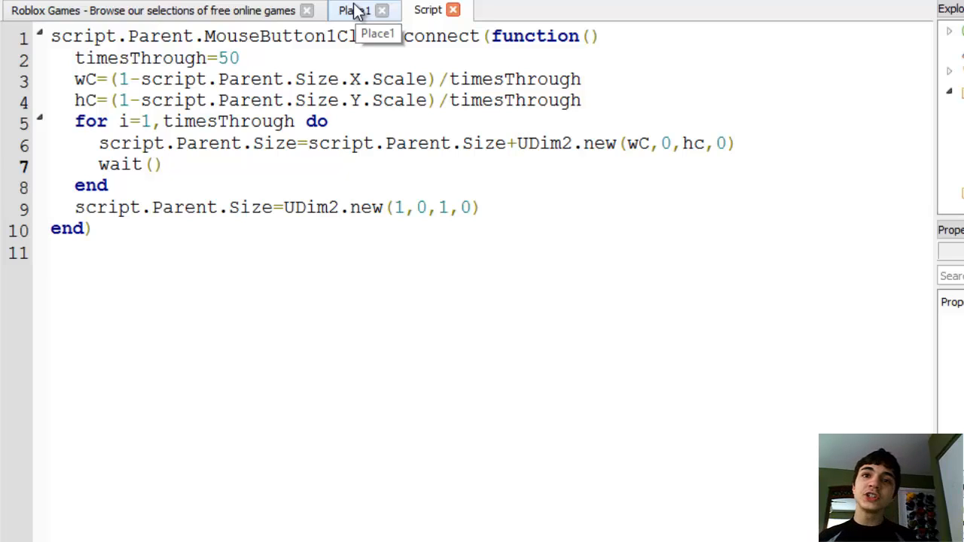
click(354, 10)
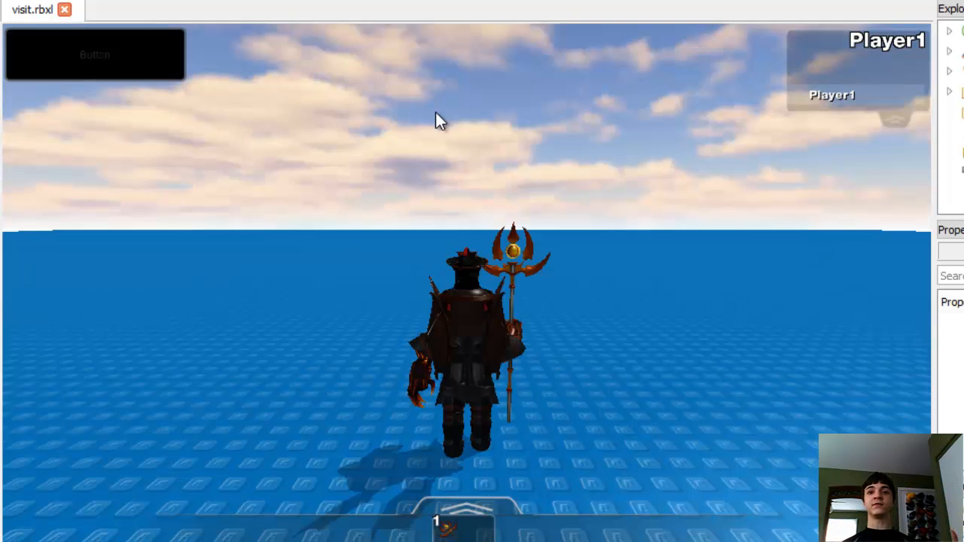
mouse_move(580, 113)
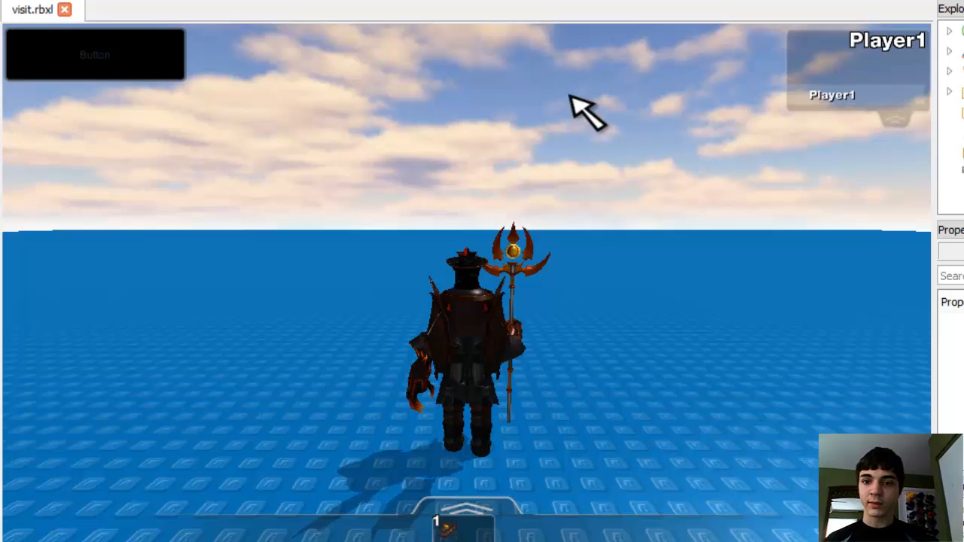
mouse_move(557, 196)
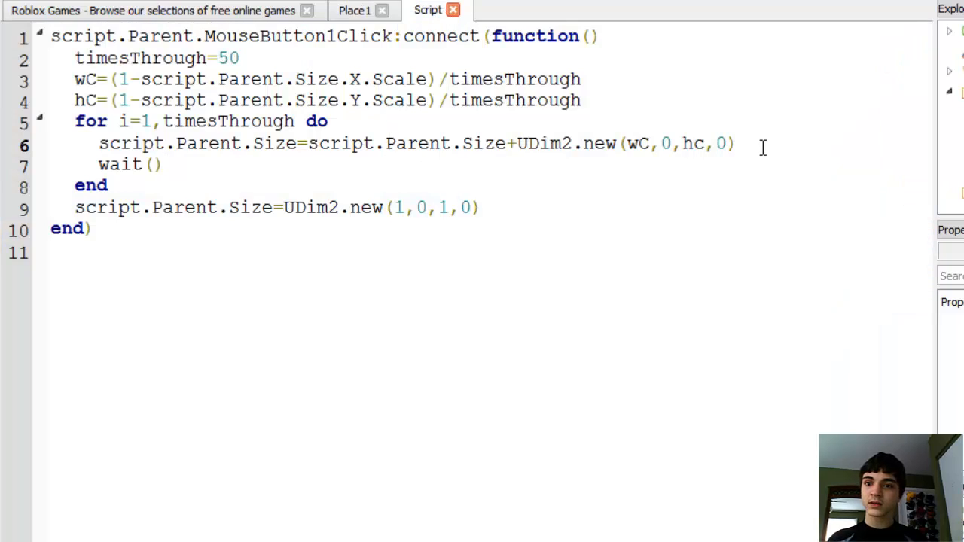
Insert a new line 5 after the hC calculation: print("wC = "..wC.."; hC = "..hC).
click(737, 143)
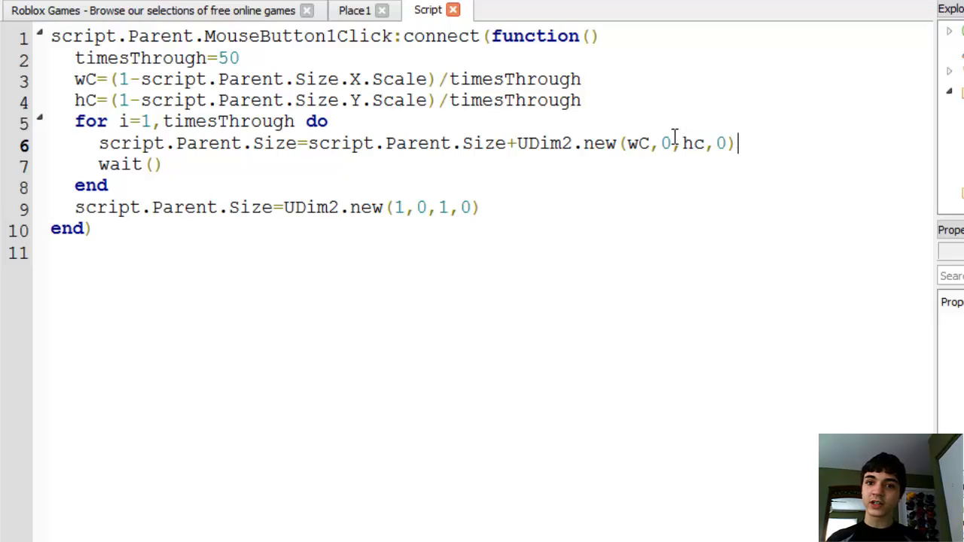
double_click(514, 100)
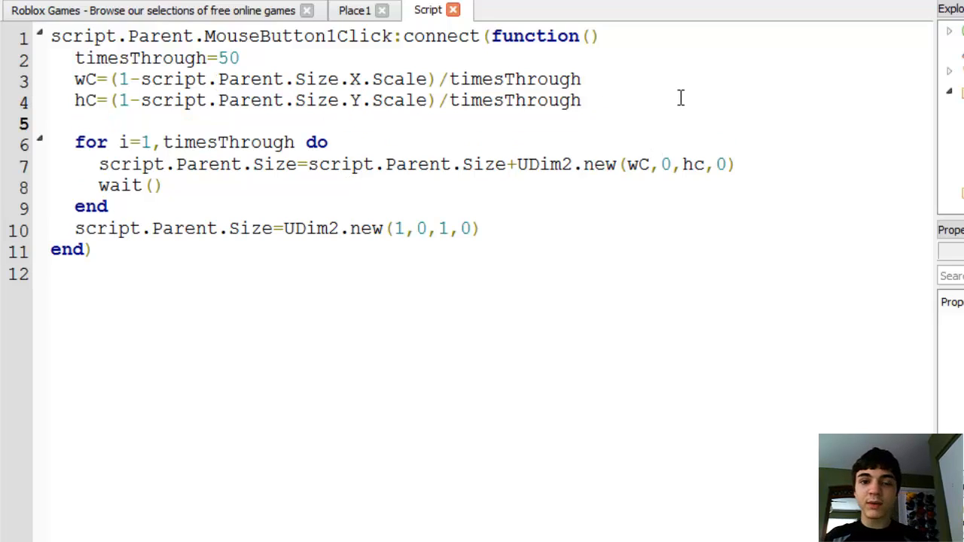
text(print("W)
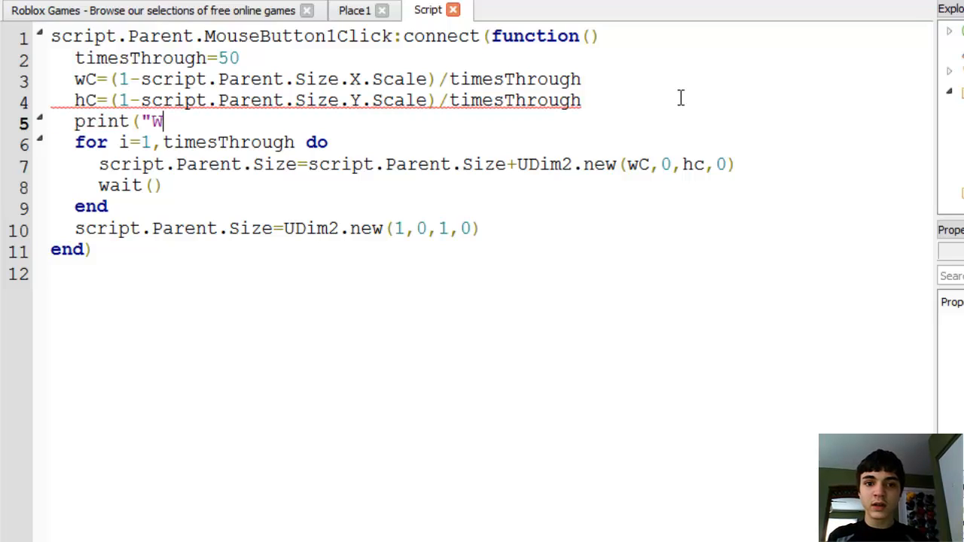
text(C =)
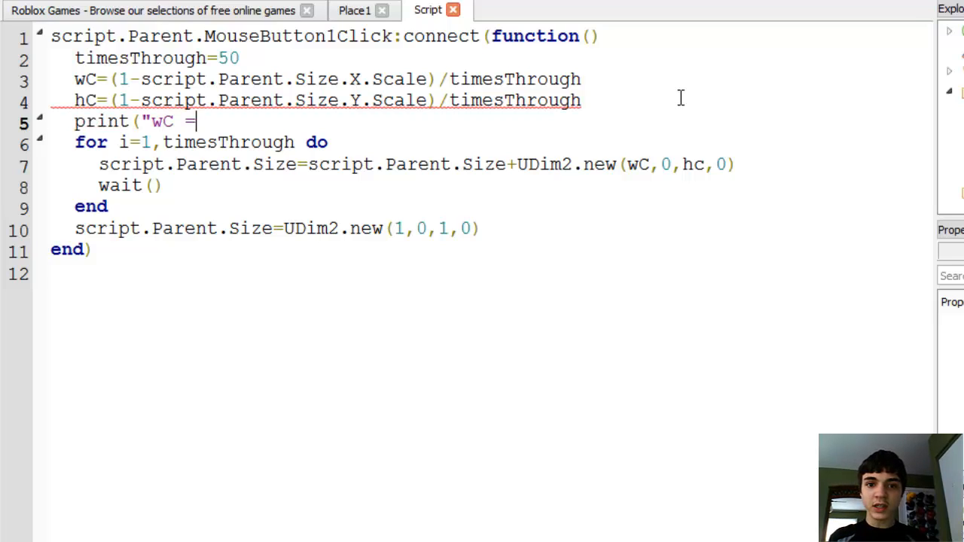
text("..wC)
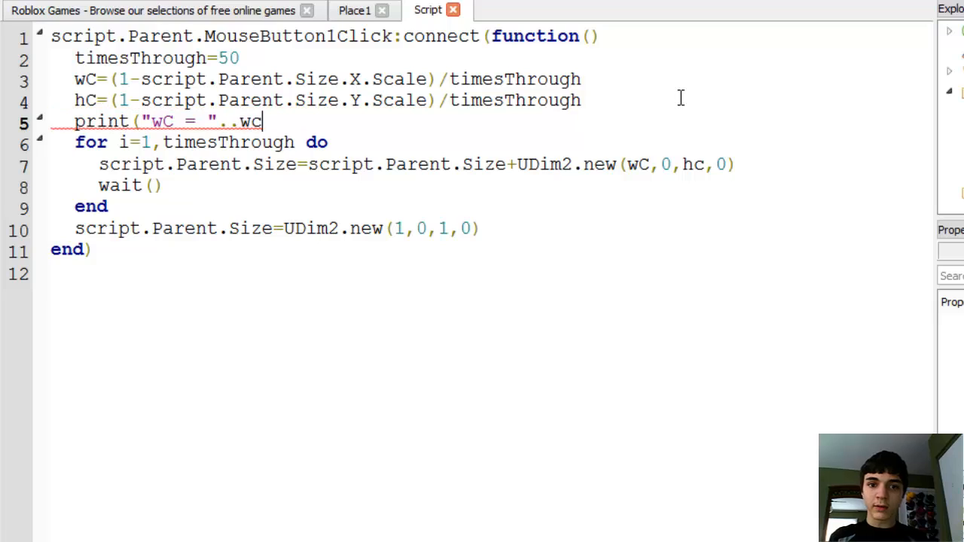
text(..";)
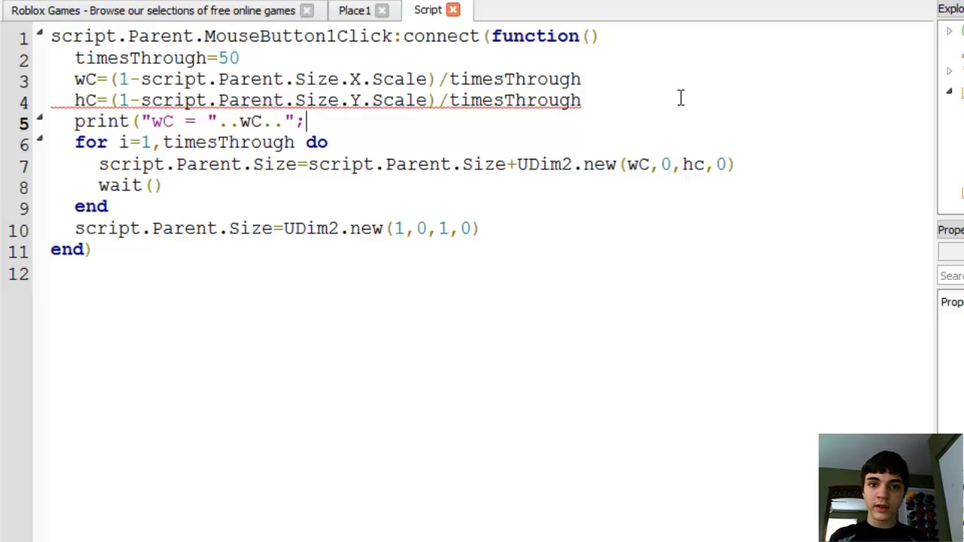
text(hC=)
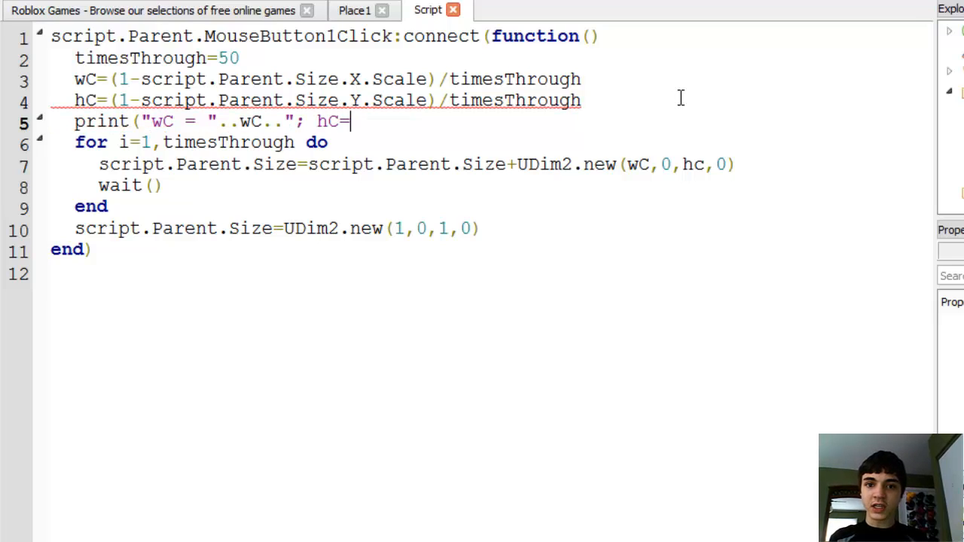
text(= ")
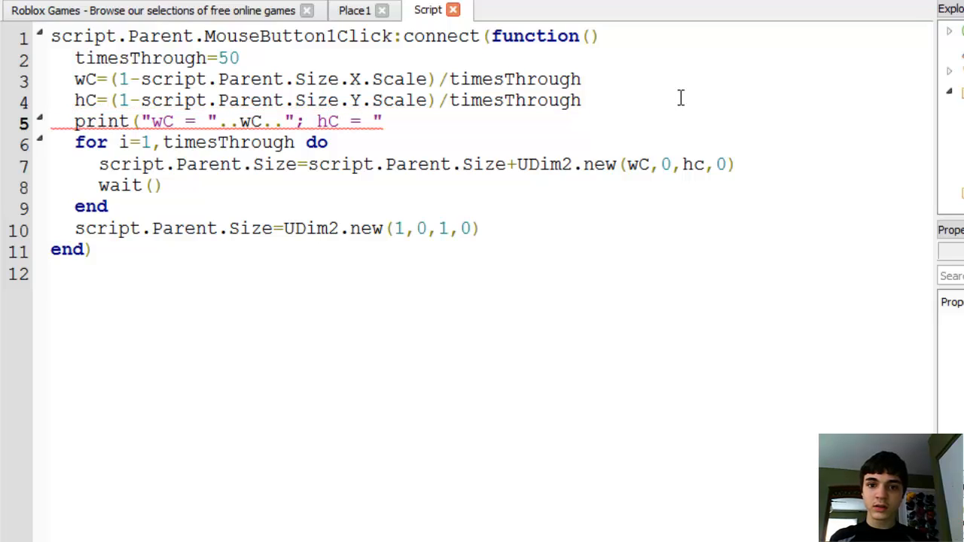
text(..hC)
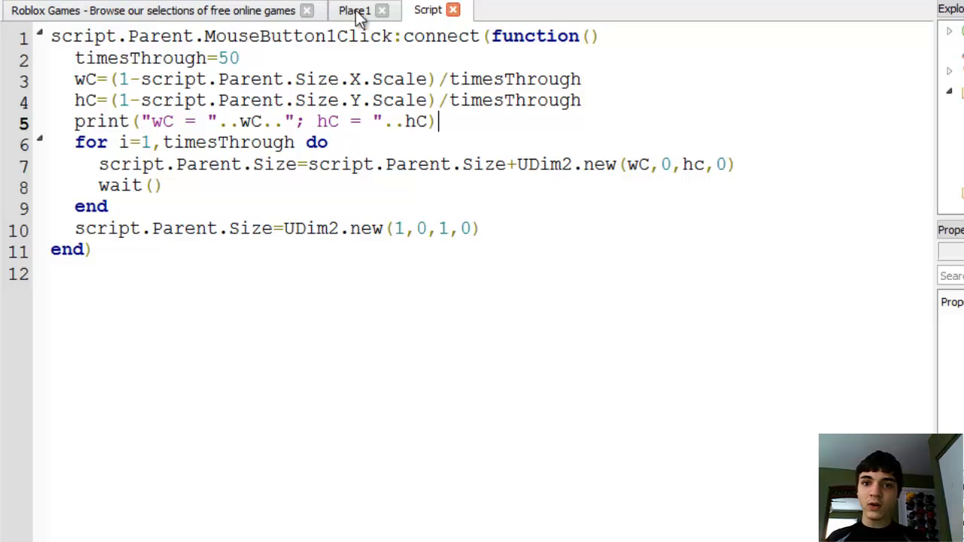
click(354, 10)
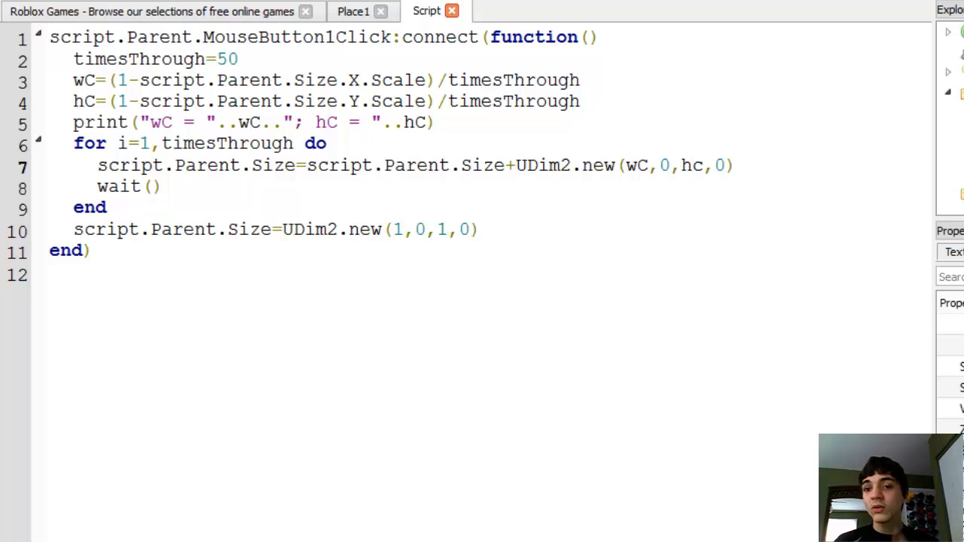
Delete the debug print line and replace lowercase hc with hC inside UDim2.new.
text(w)
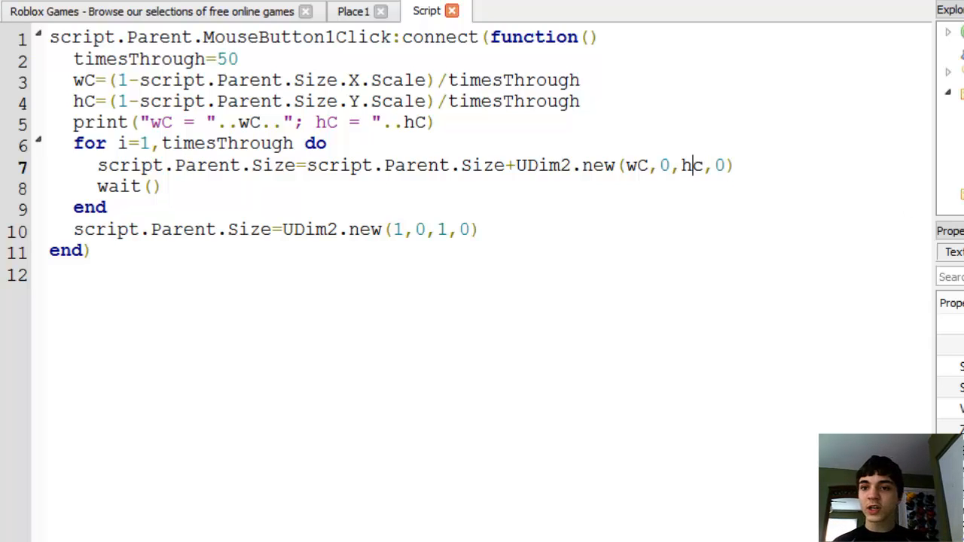
mouse_move(791, 148)
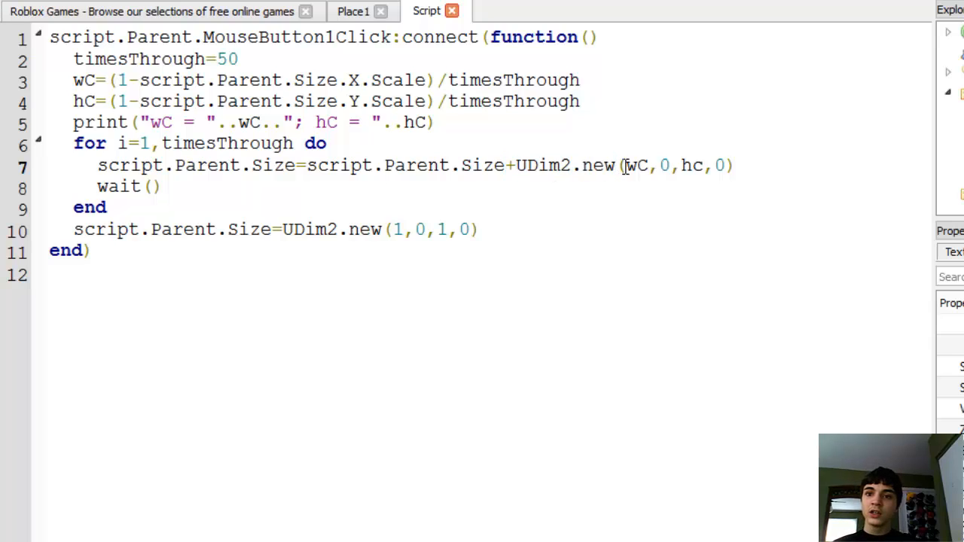
drag(626, 165, 721, 165)
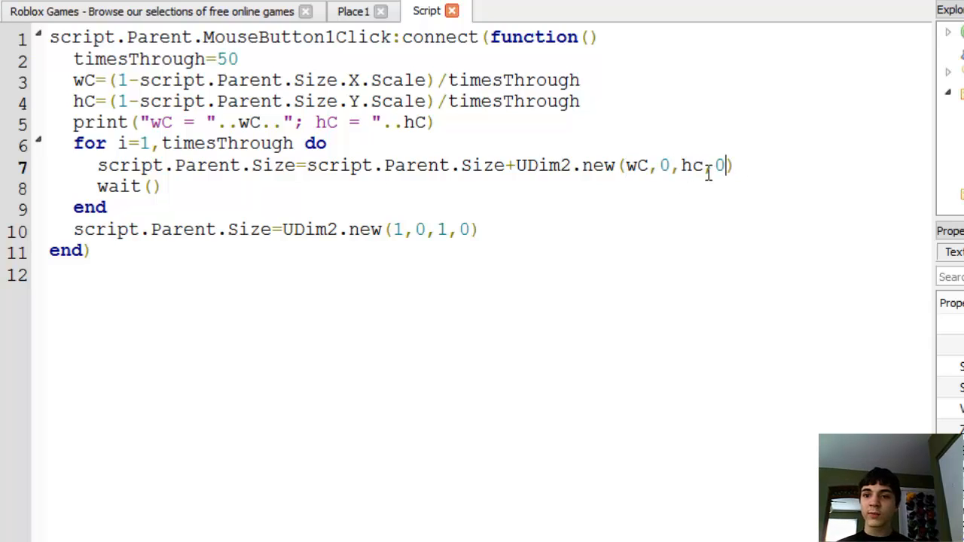
double_click(691, 165)
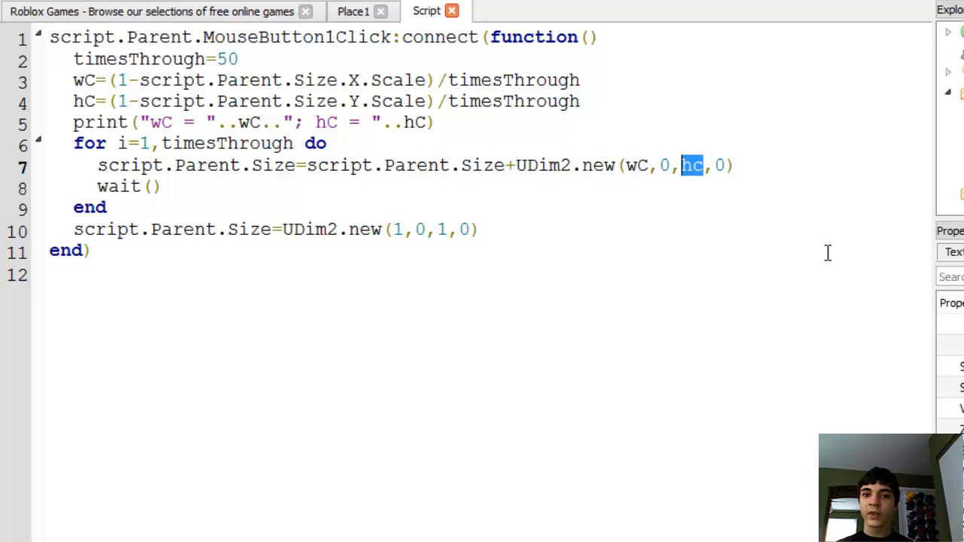
mouse_move(556, 147)
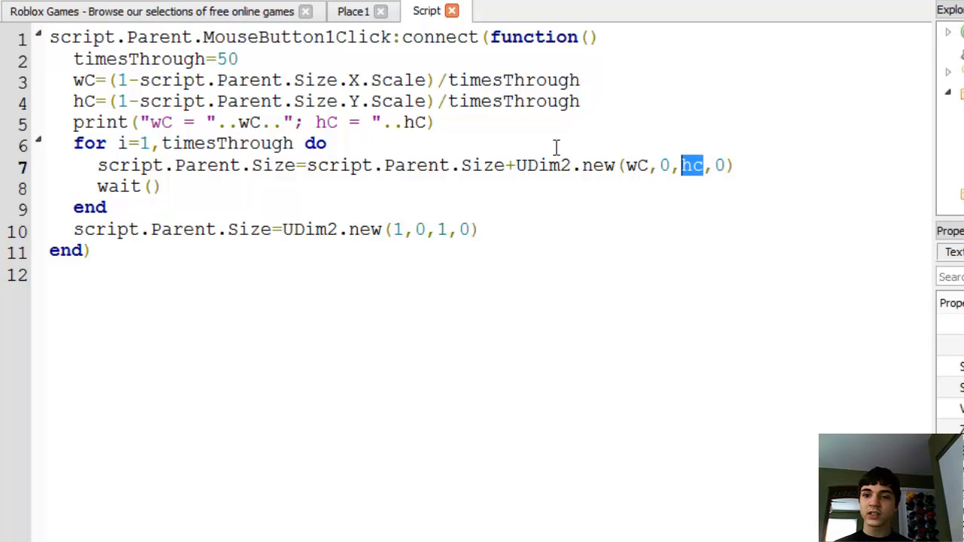
mouse_move(336, 113)
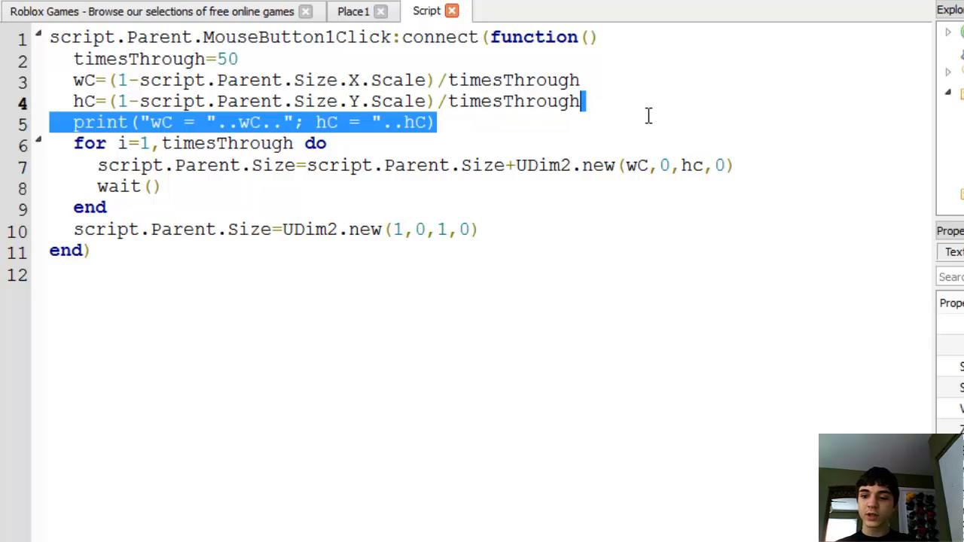
key(Delete)
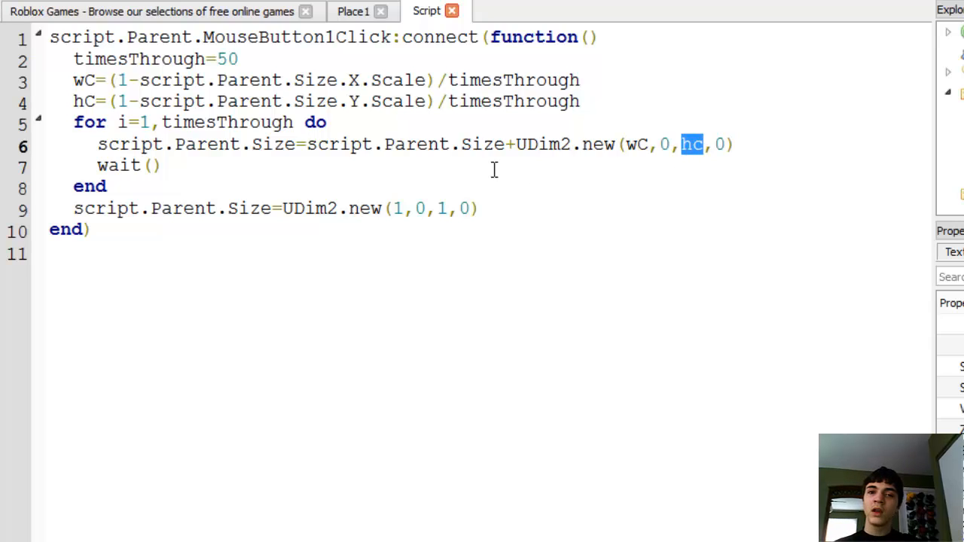
mouse_move(93, 92)
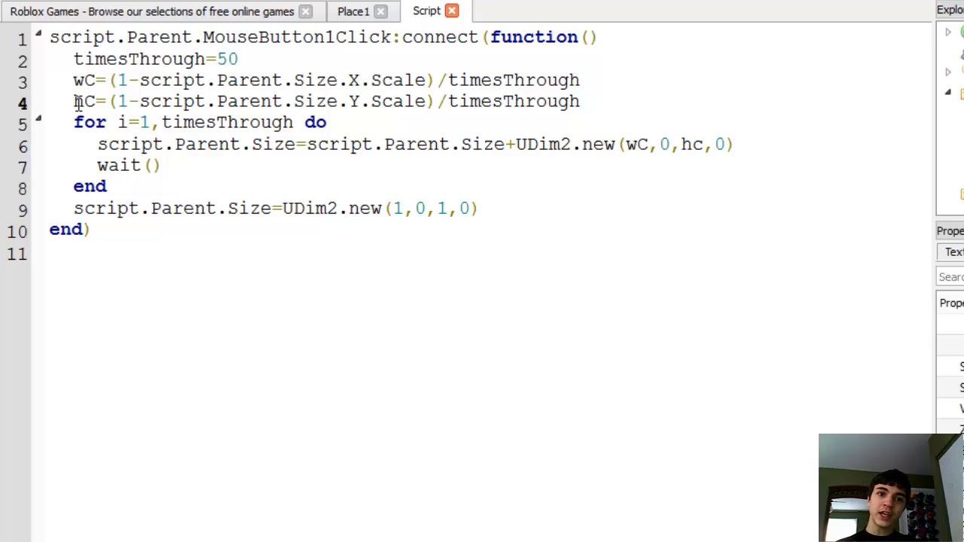
double_click(84, 101)
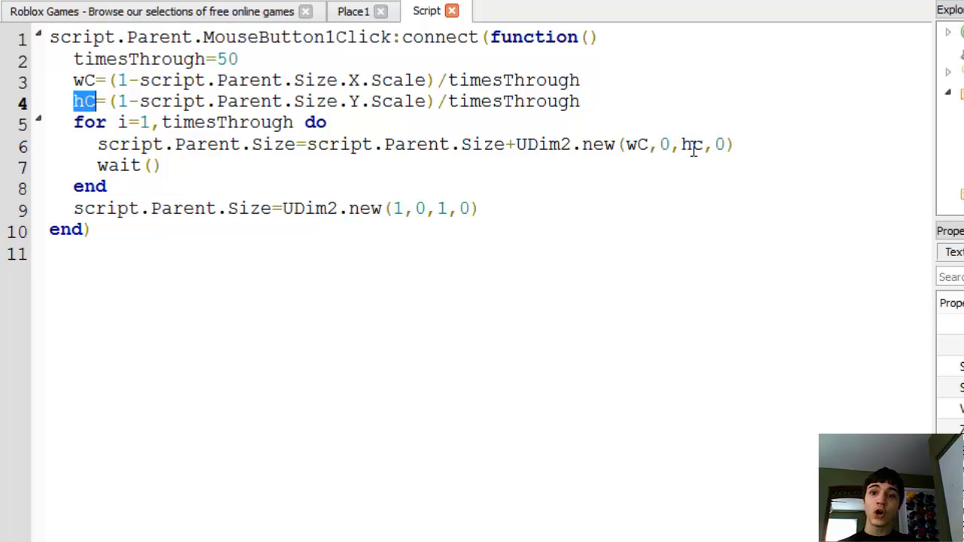
double_click(691, 144)
text(C)
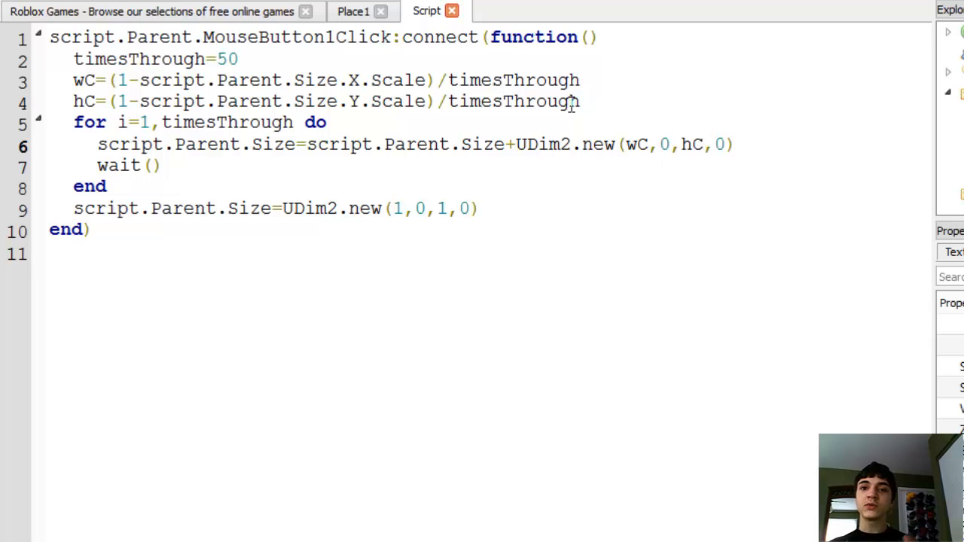
Launch a Play Solo test session of the corrected button script.
click(353, 11)
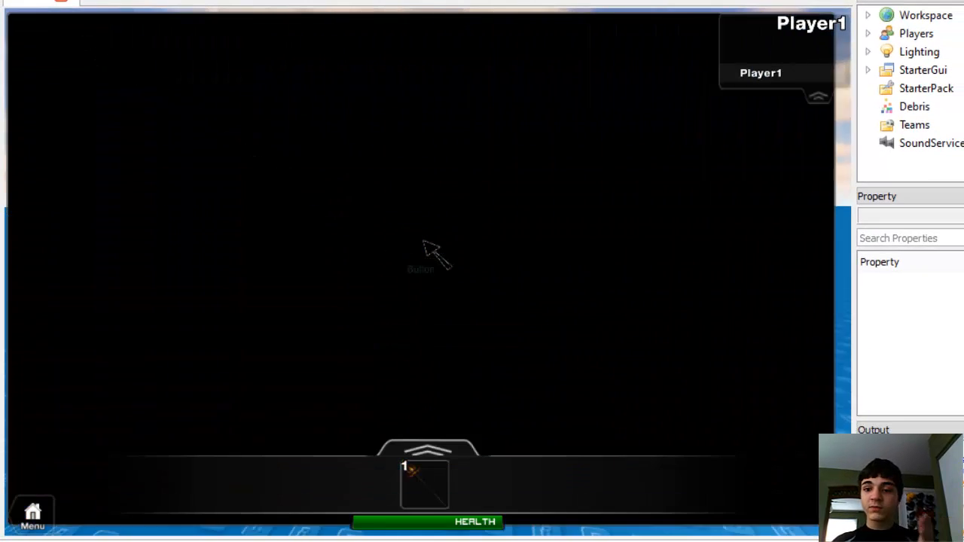
mouse_move(535, 301)
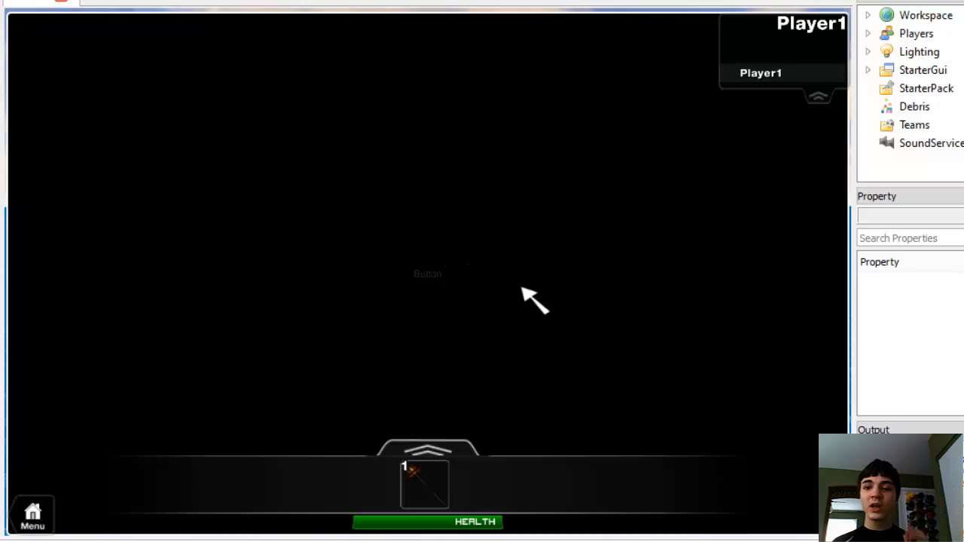